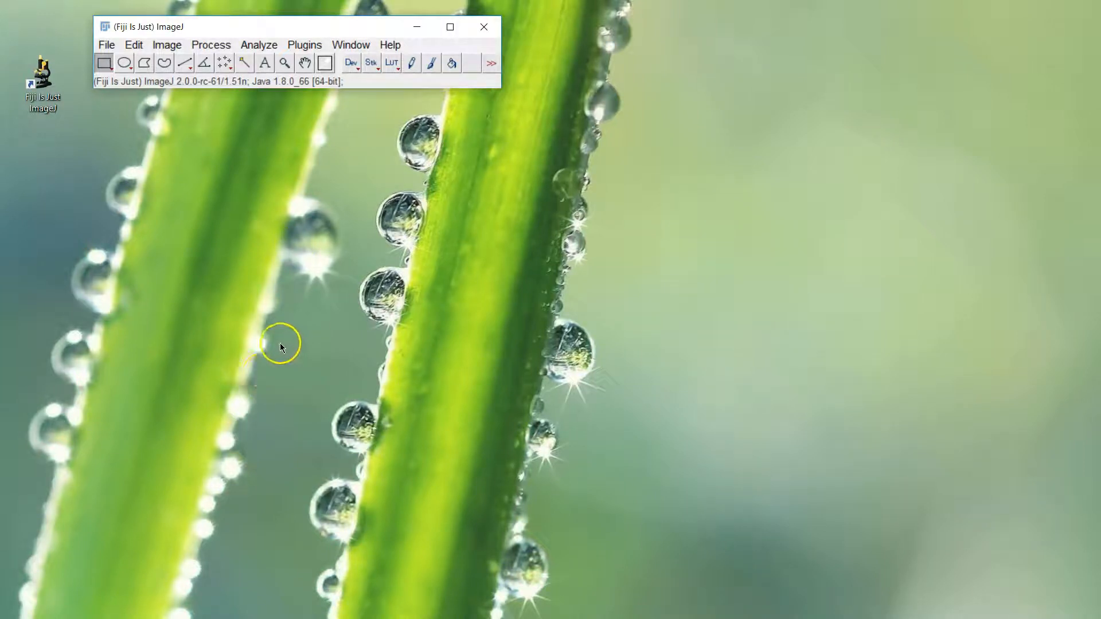
pyautogui.moveTo(281, 348)
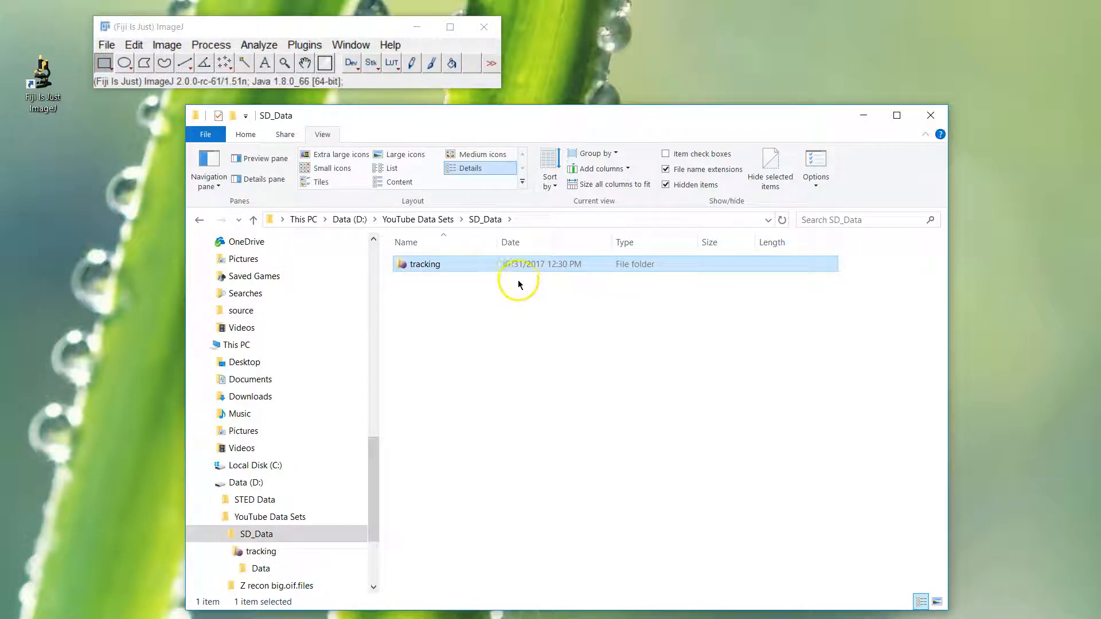
# - Open the tracking folder, briefly check Data, then drag tracking.mvd2 onto the Fiji toolbar
pyautogui.doubleClick(424, 264)
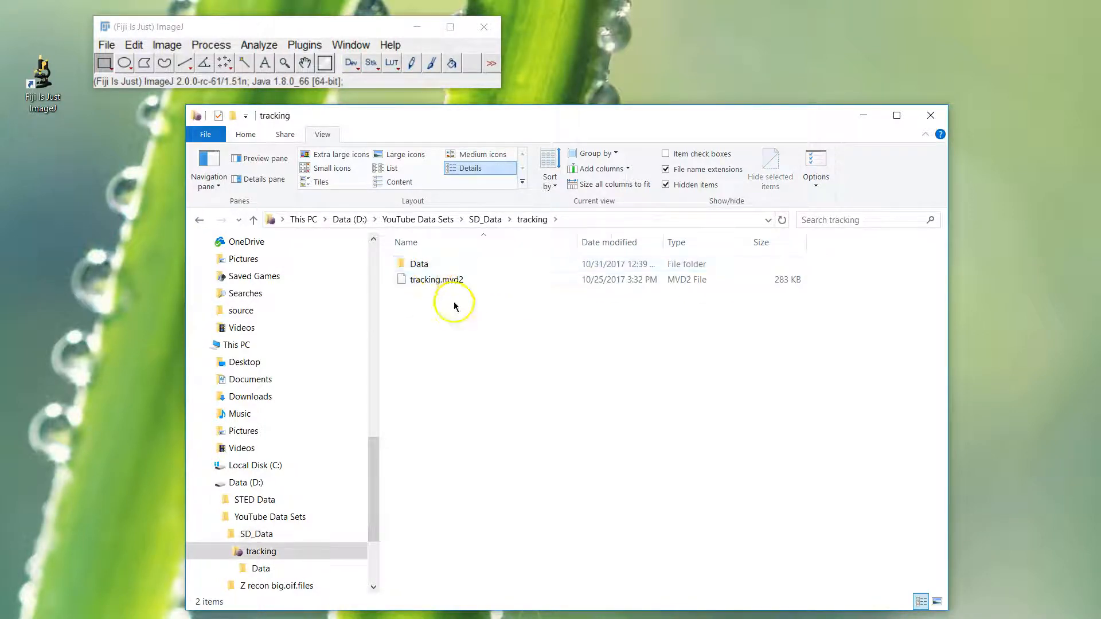
pyautogui.click(436, 279)
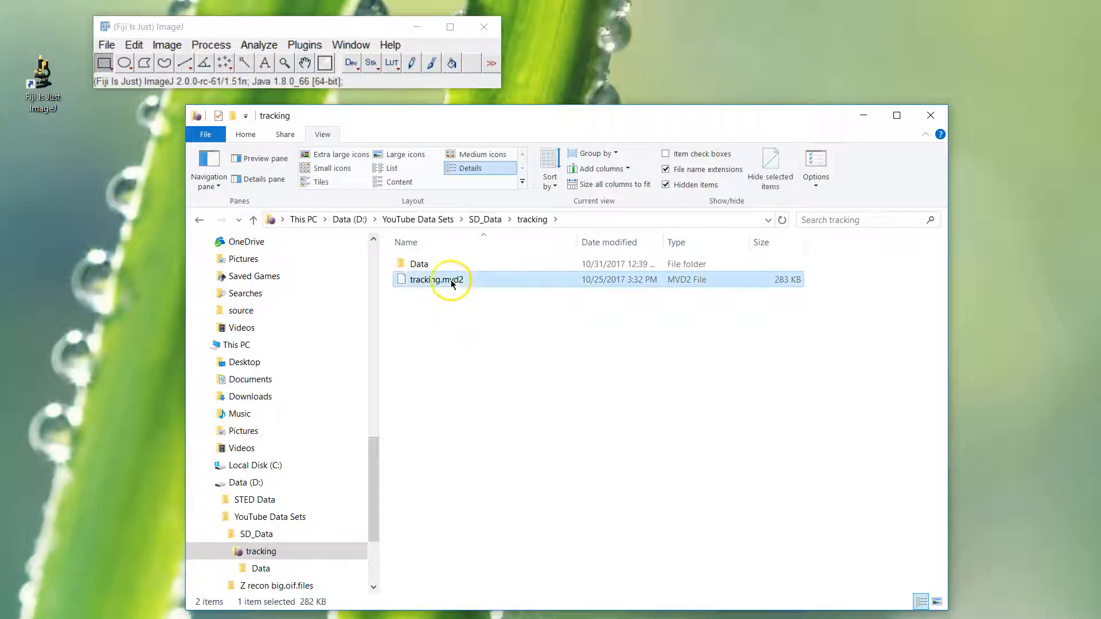
pyautogui.click(419, 263)
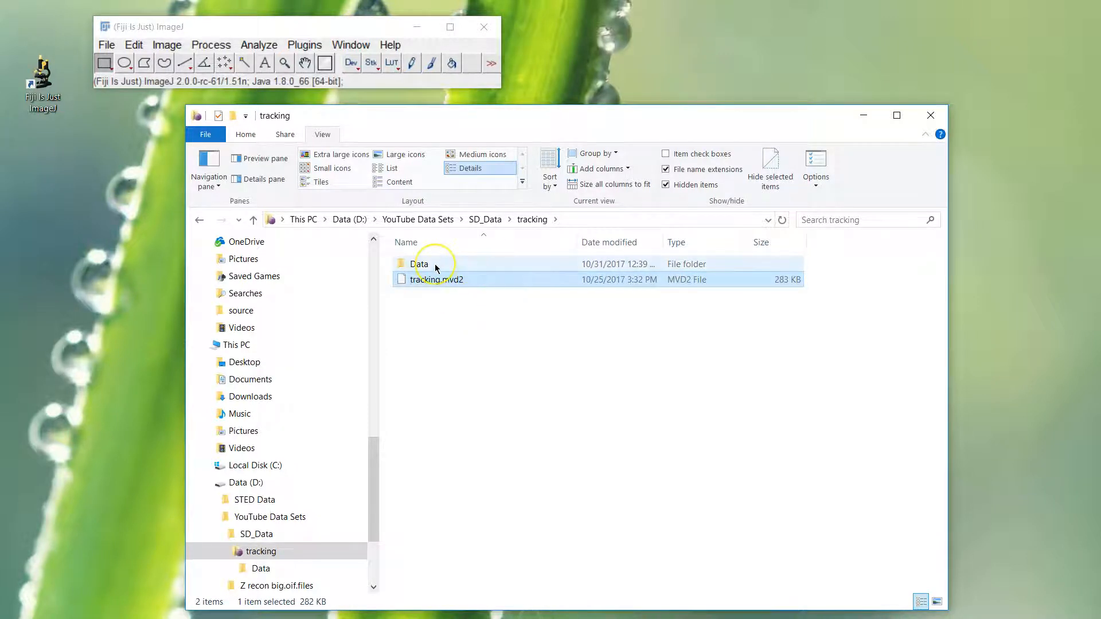
pyautogui.doubleClick(420, 263)
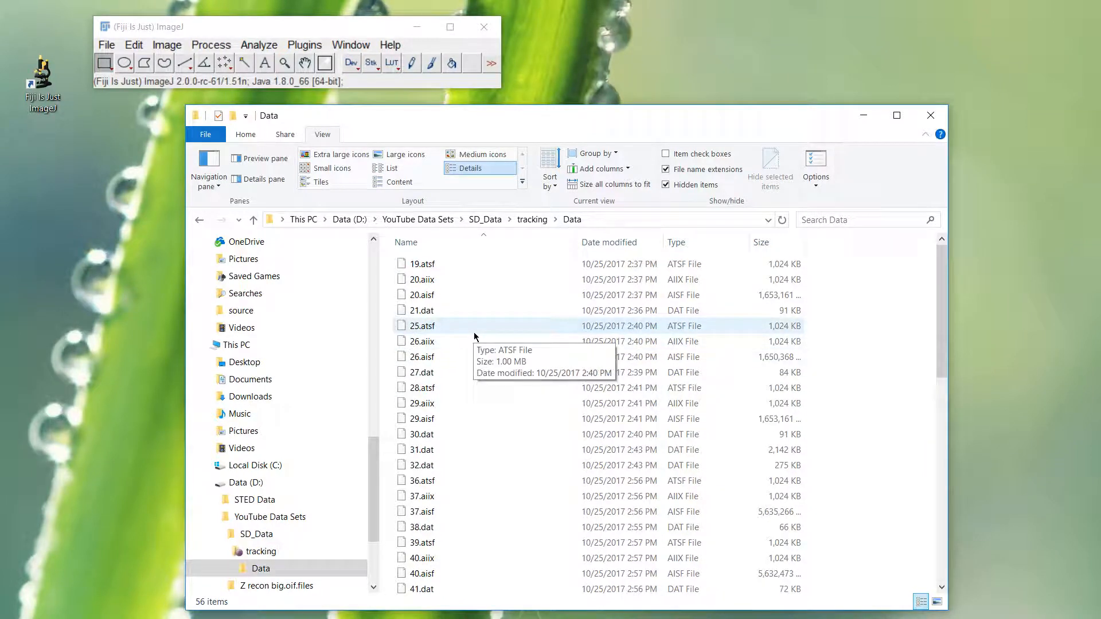
pyautogui.click(531, 219)
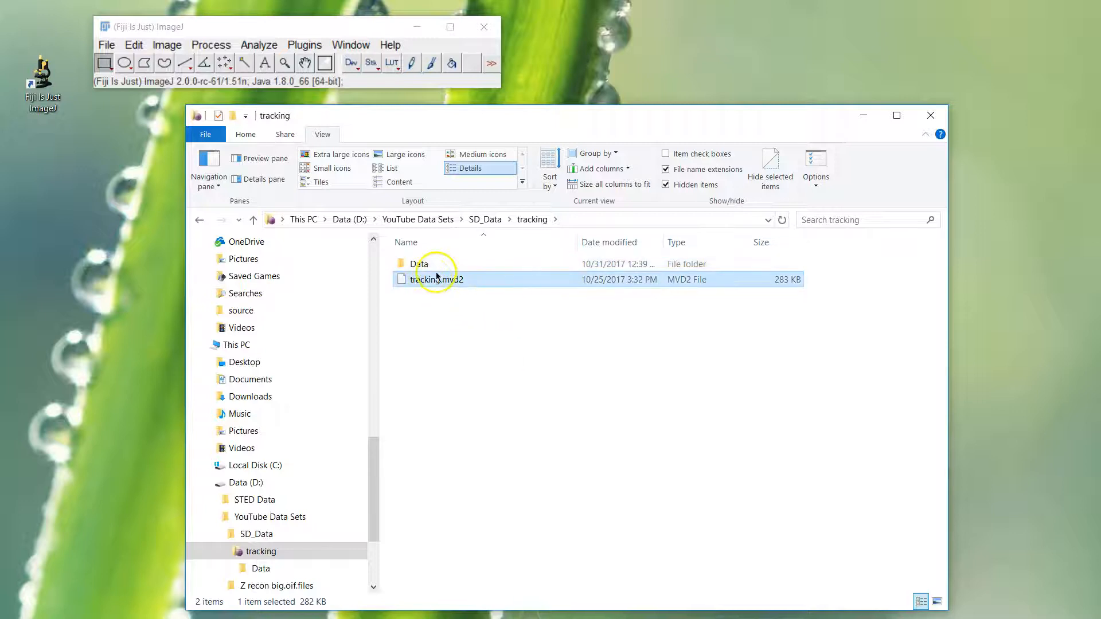
pyautogui.moveTo(437, 279); pyautogui.dragTo(383, 84)
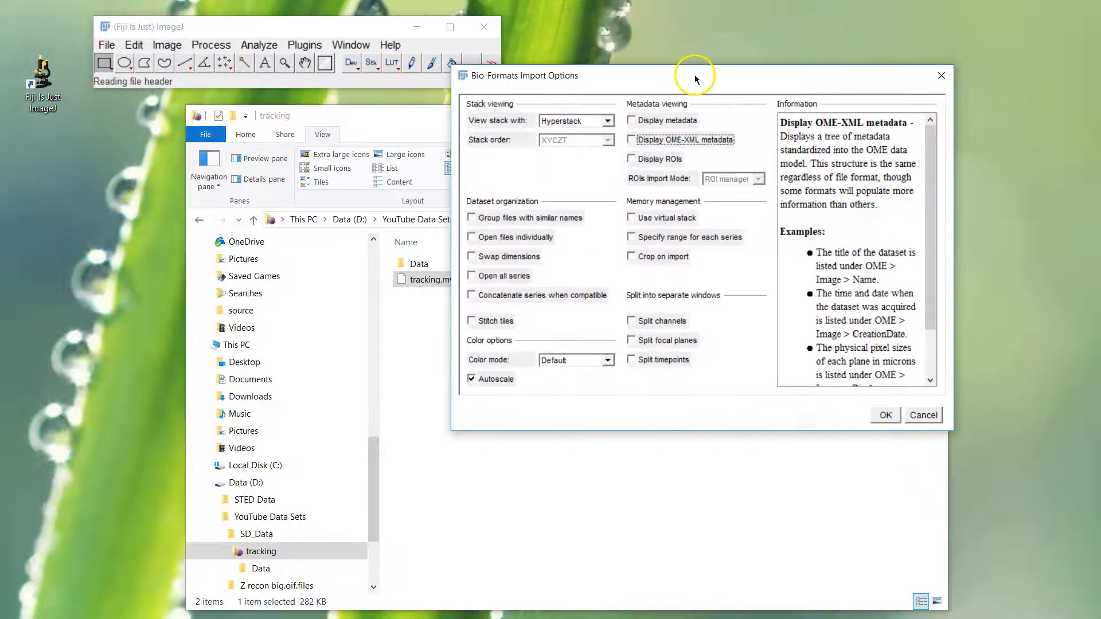
pyautogui.moveTo(768, 134)
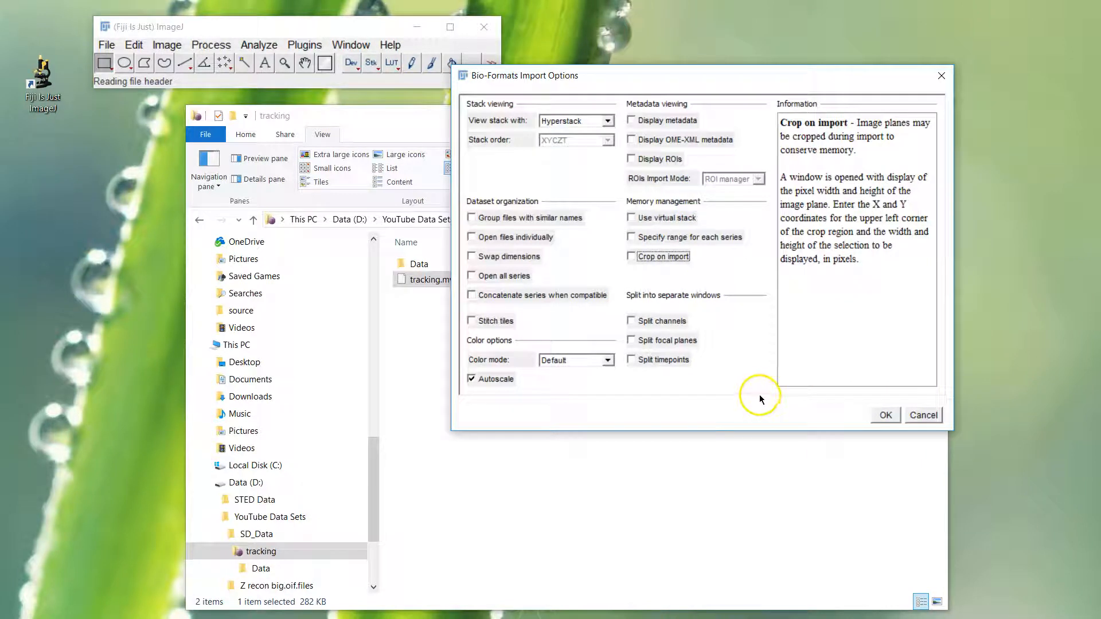
pyautogui.moveTo(751, 411)
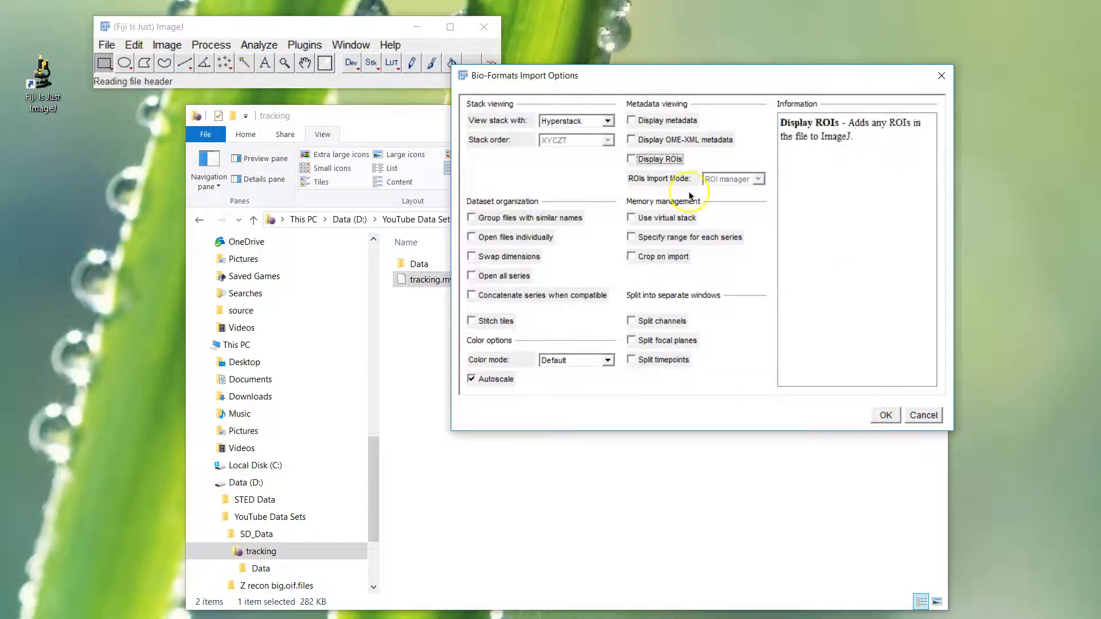
pyautogui.moveTo(661, 321)
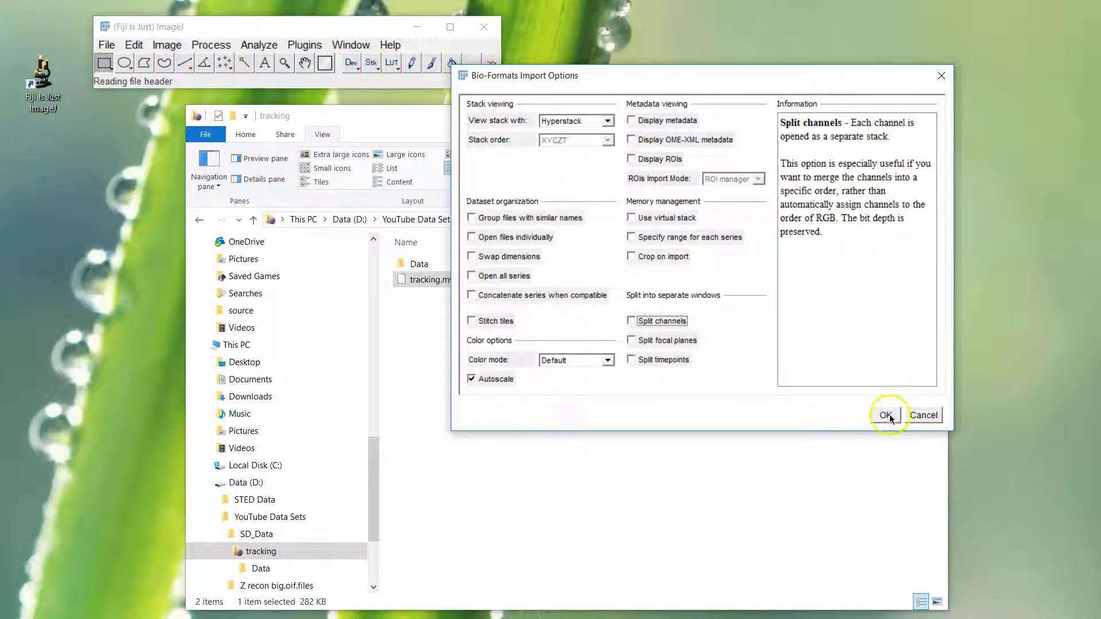
# - Accept the default Bio-Formats options: Hyperstack view with Autoscale on
pyautogui.click(887, 415)
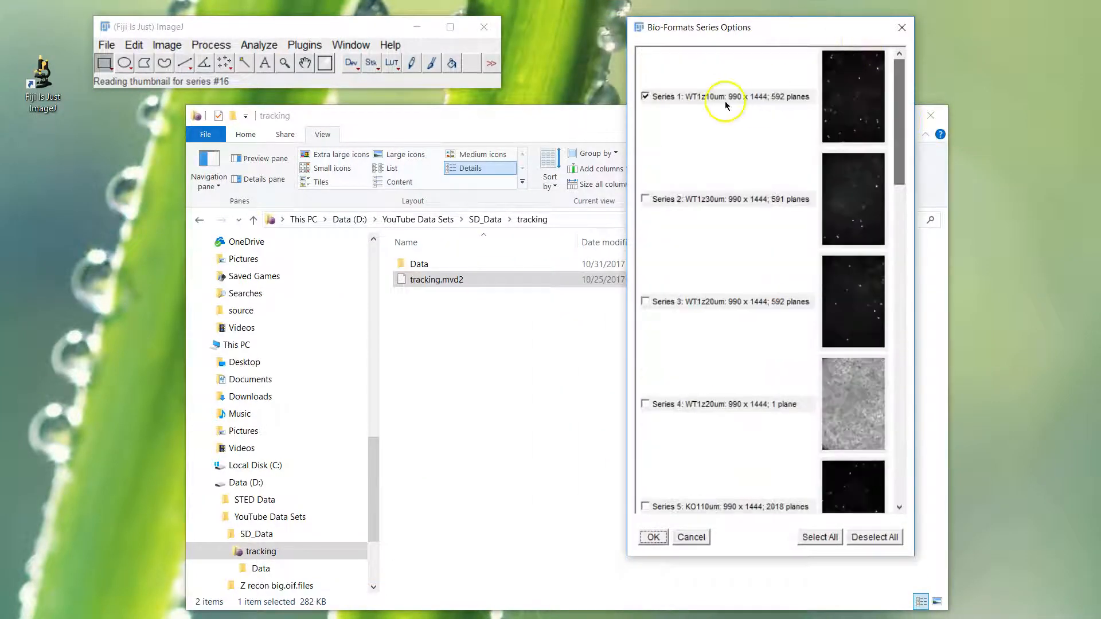
pyautogui.moveTo(901, 107)
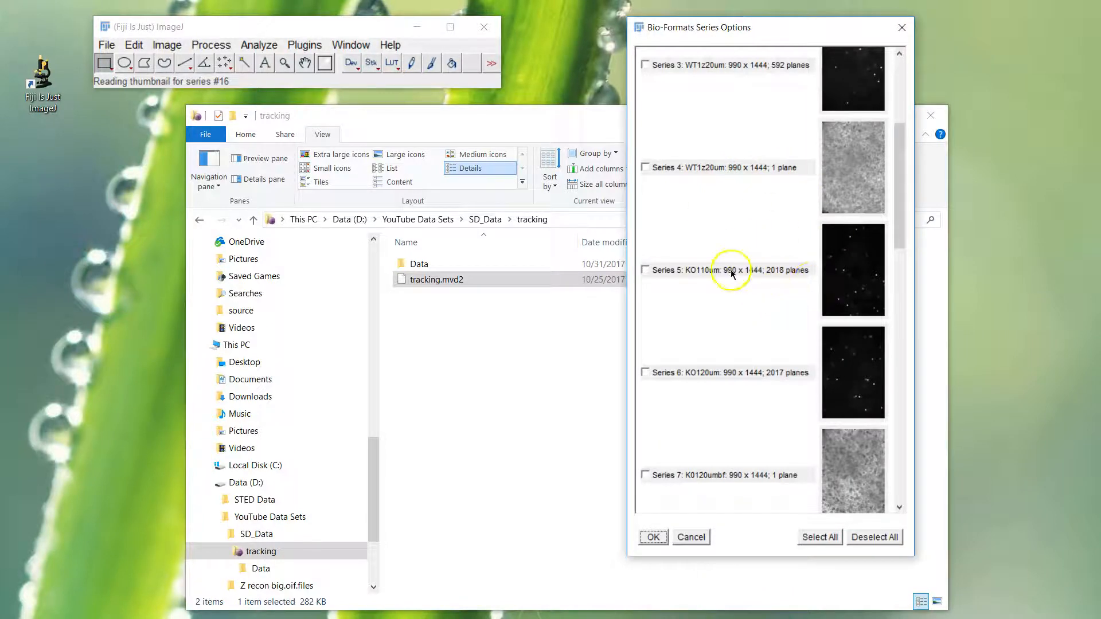
pyautogui.moveTo(932, 239)
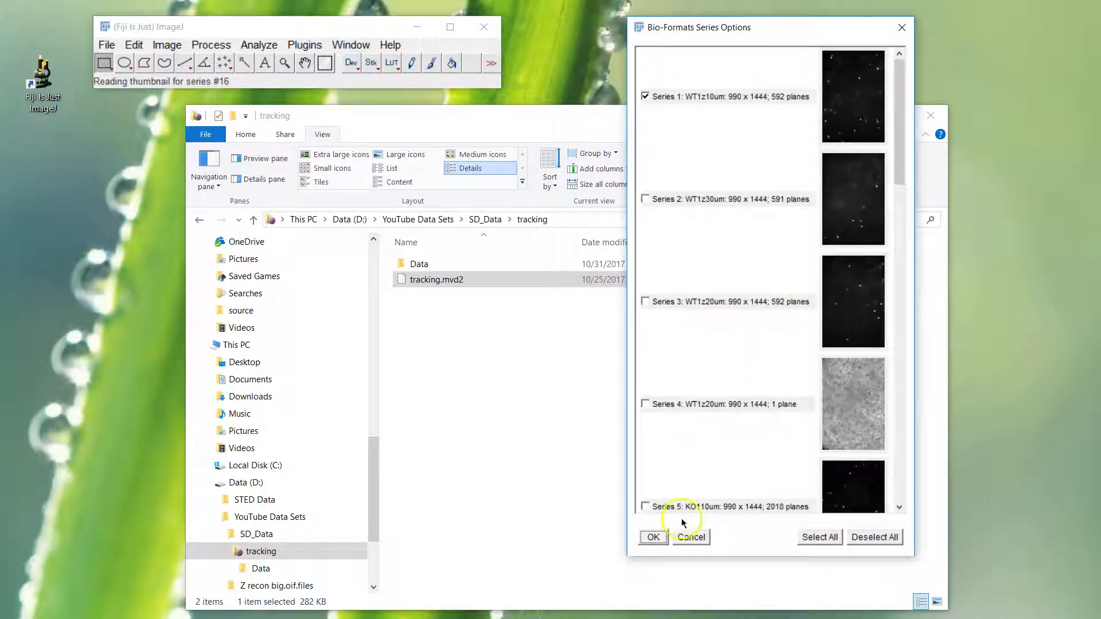
# - Confirm importing only Series 1, WT1z10um, in Bio-Formats Series Options
pyautogui.click(652, 537)
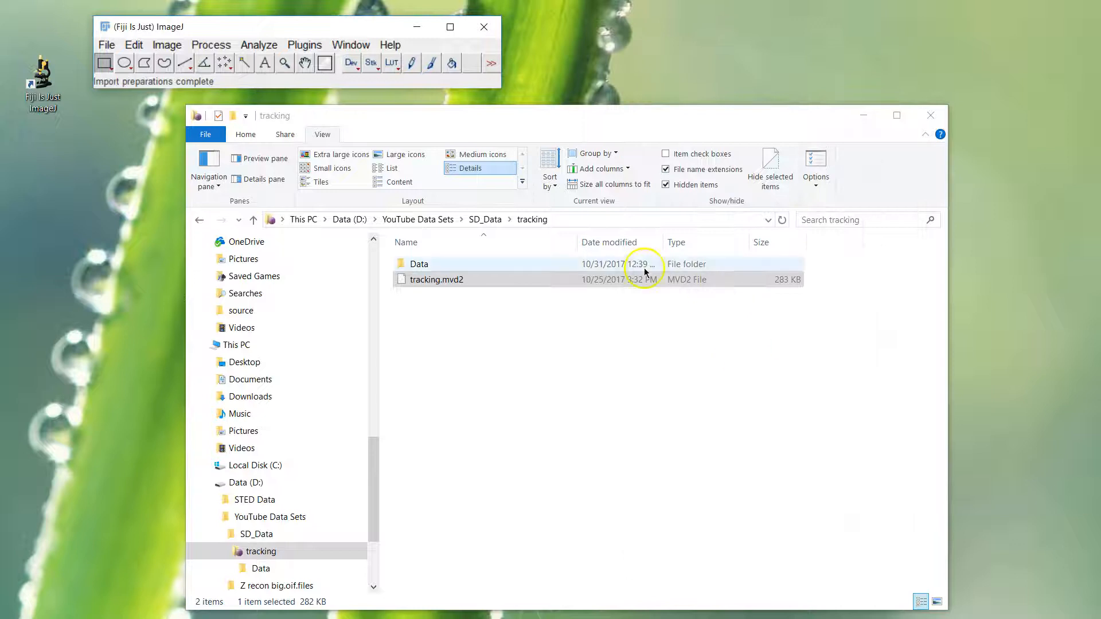
pyautogui.moveTo(634, 411)
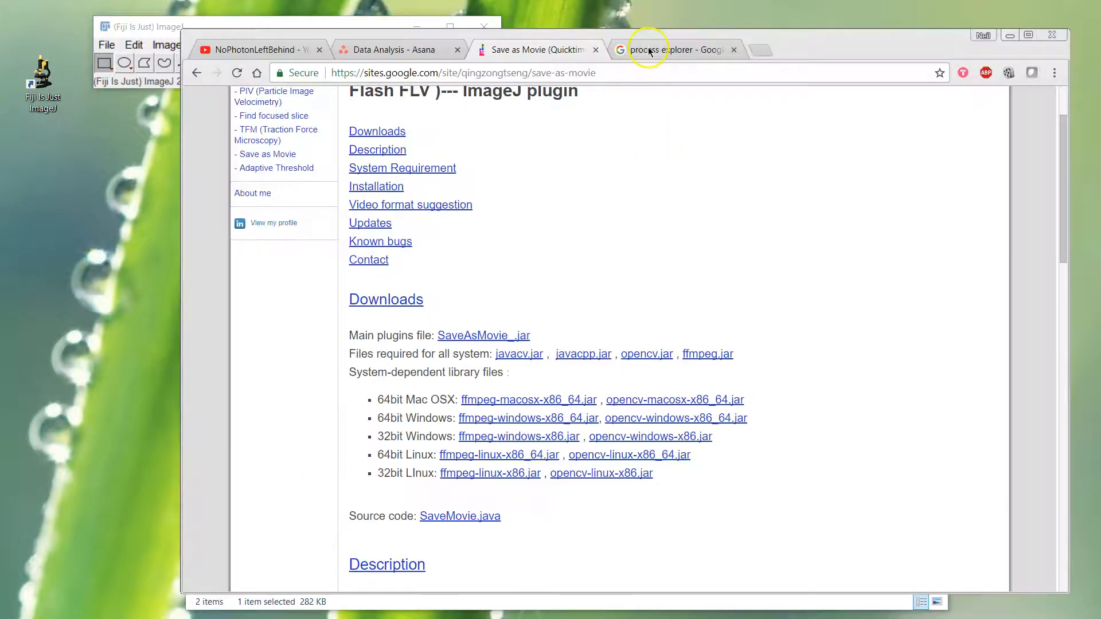
pyautogui.click(667, 50)
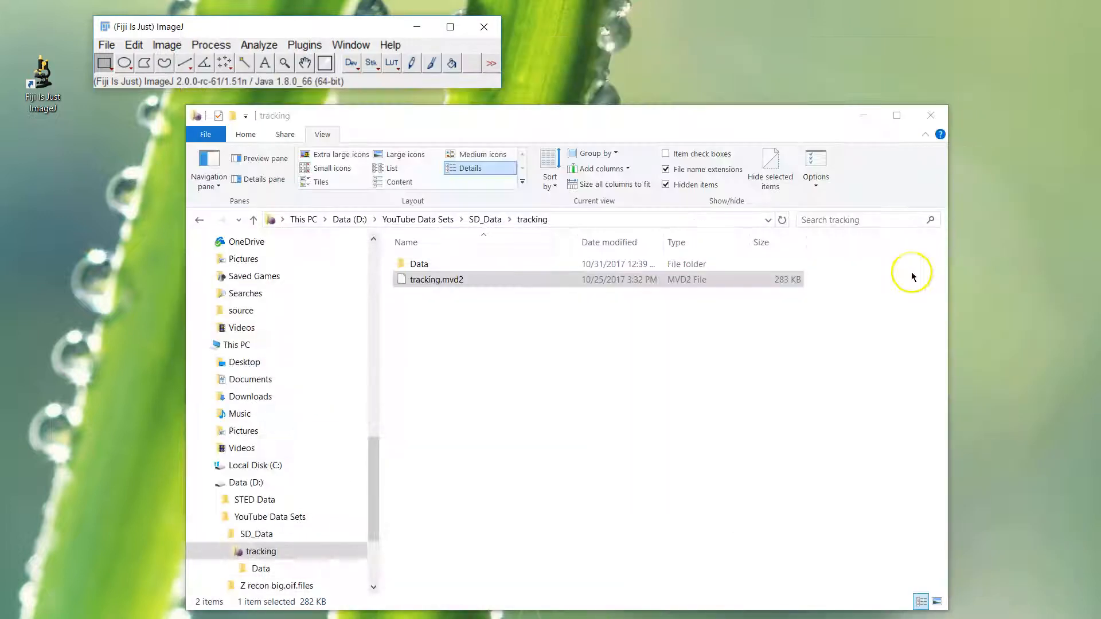
# - Open Process Explorer's System Information graphs to watch CPU and memory usage
pyautogui.doubleClick(437, 279)
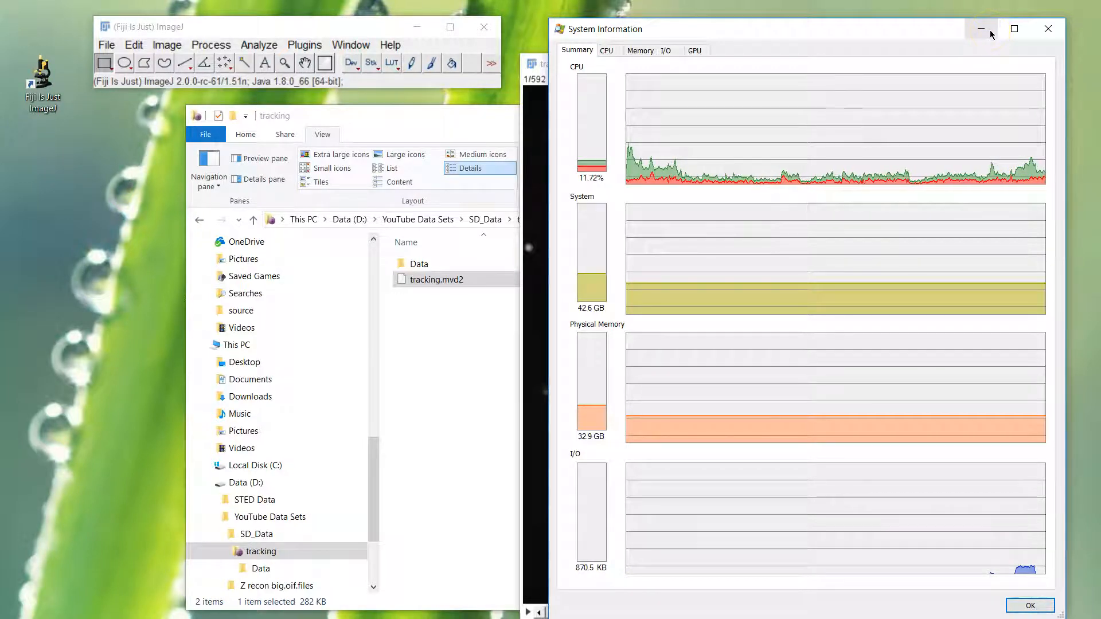
pyautogui.moveTo(981, 28)
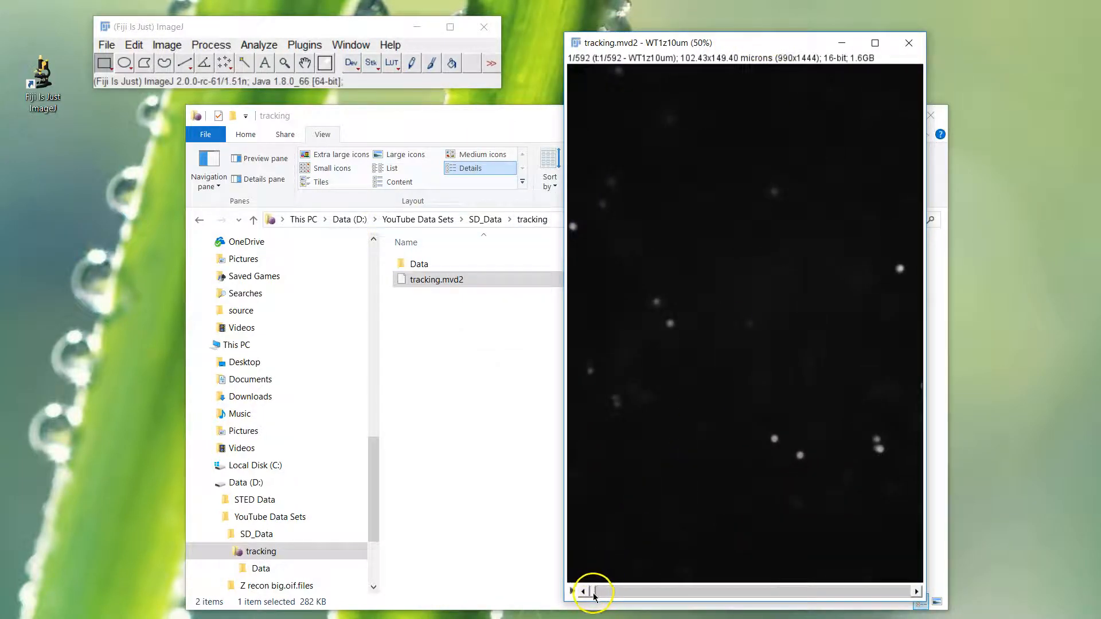
# - Drag the time slider through the 592-frame stack to later time points
pyautogui.moveTo(593, 591); pyautogui.dragTo(610, 591)
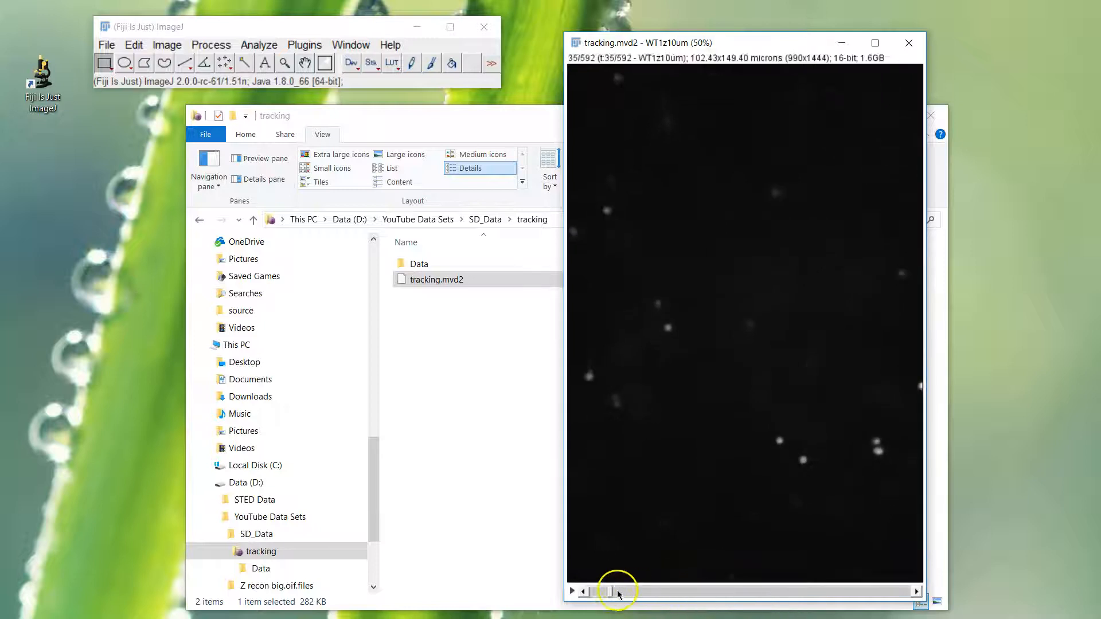
pyautogui.moveTo(610, 591); pyautogui.dragTo(674, 591)
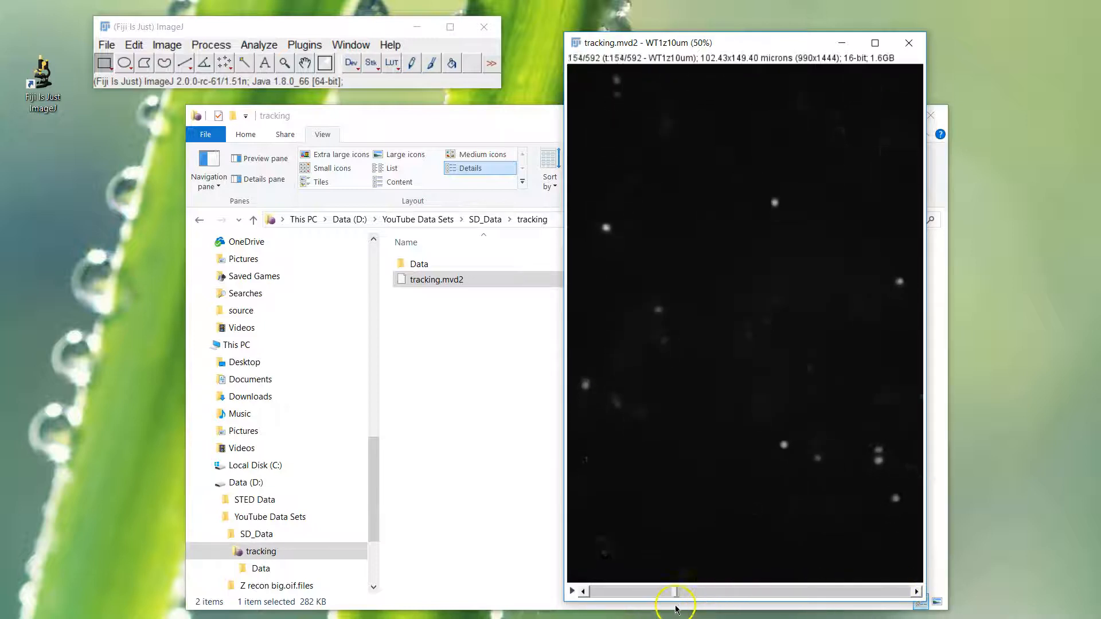
pyautogui.moveTo(674, 592); pyautogui.dragTo(807, 592)
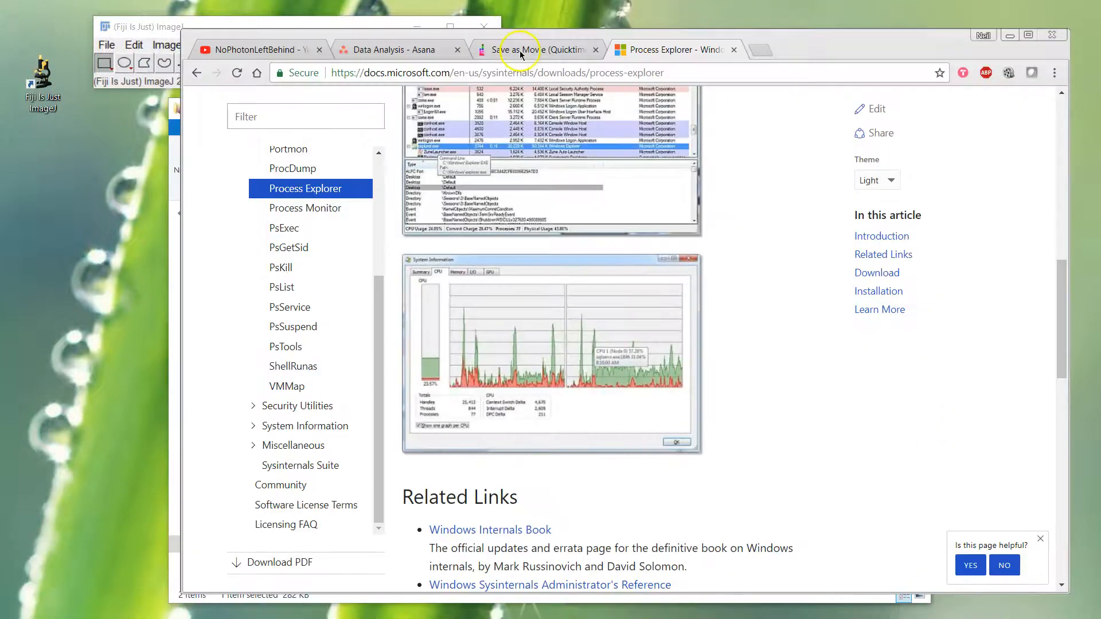
# - Switch to the Save as Movie tab and scroll to its Downloads jar files
pyautogui.click(537, 50)
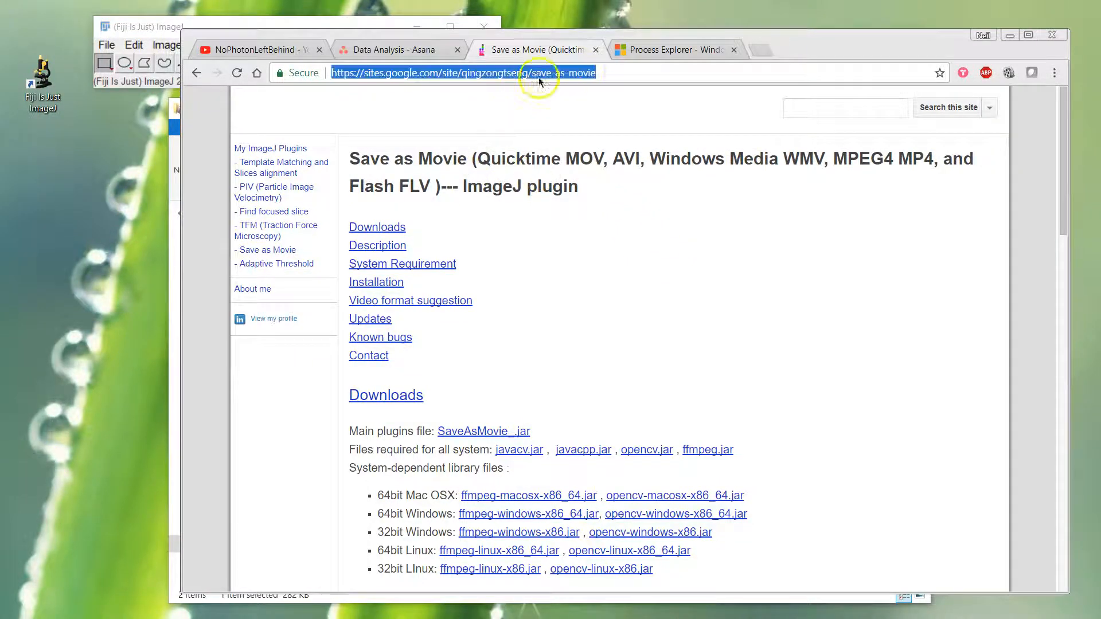
pyautogui.scroll(-3)
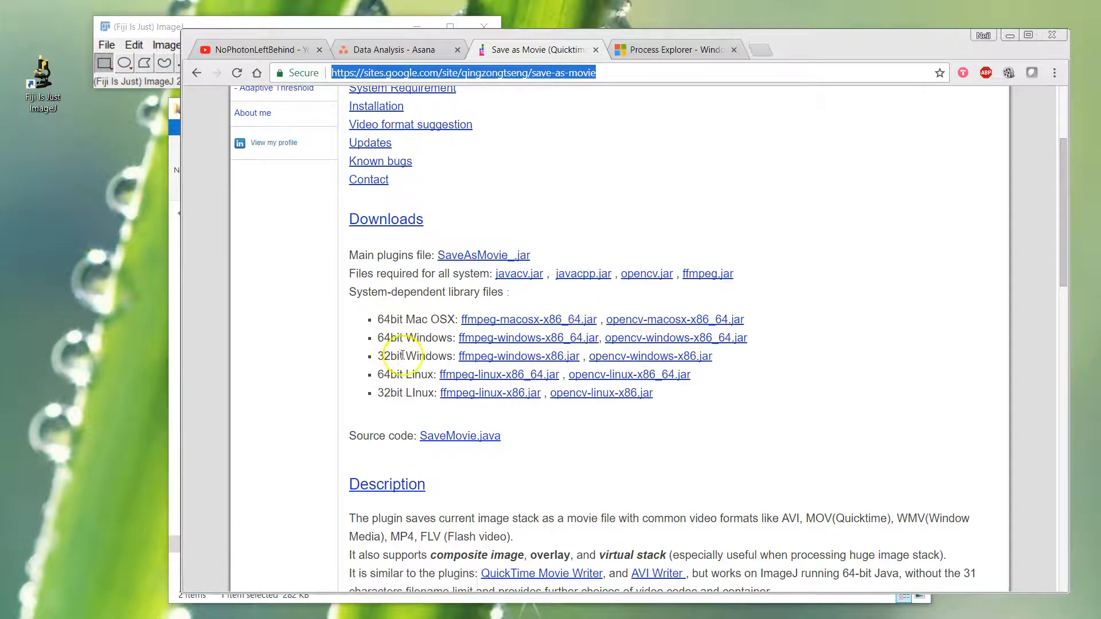
pyautogui.moveTo(635, 343)
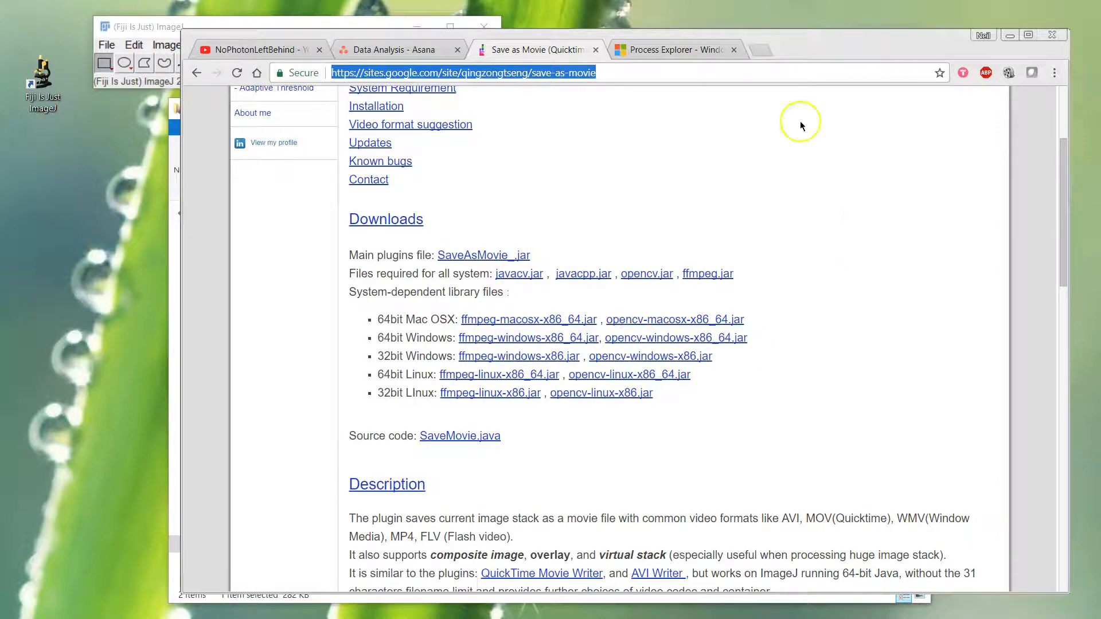
pyautogui.moveTo(801, 125)
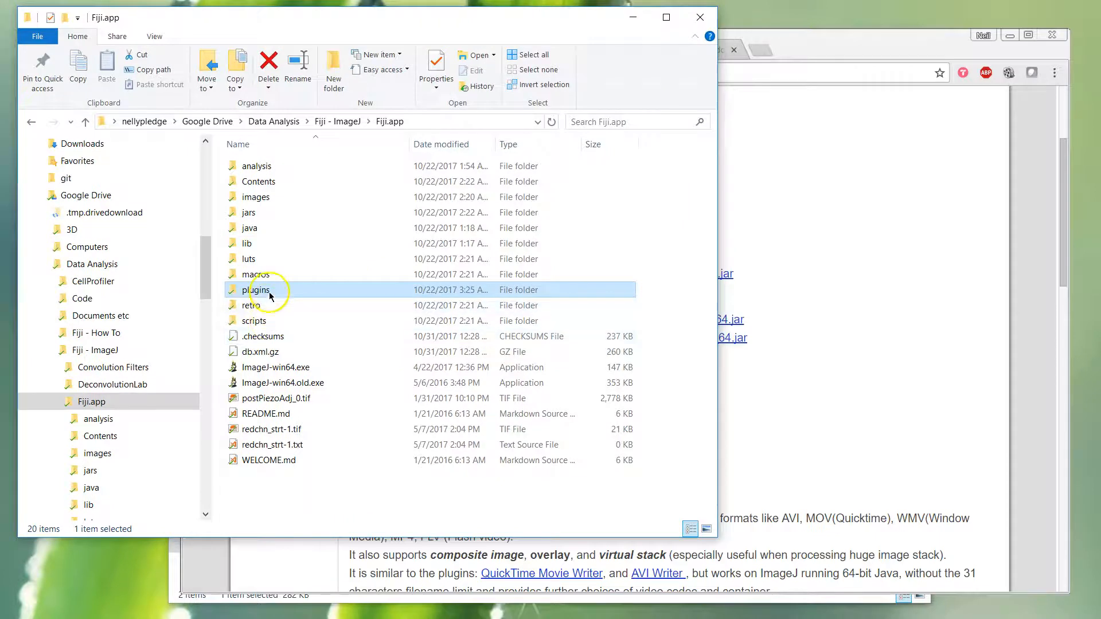
# - Find SaveAsMovie_.jar in Fiji.app\plugins, then minimize File Explorer
pyautogui.doubleClick(258, 289)
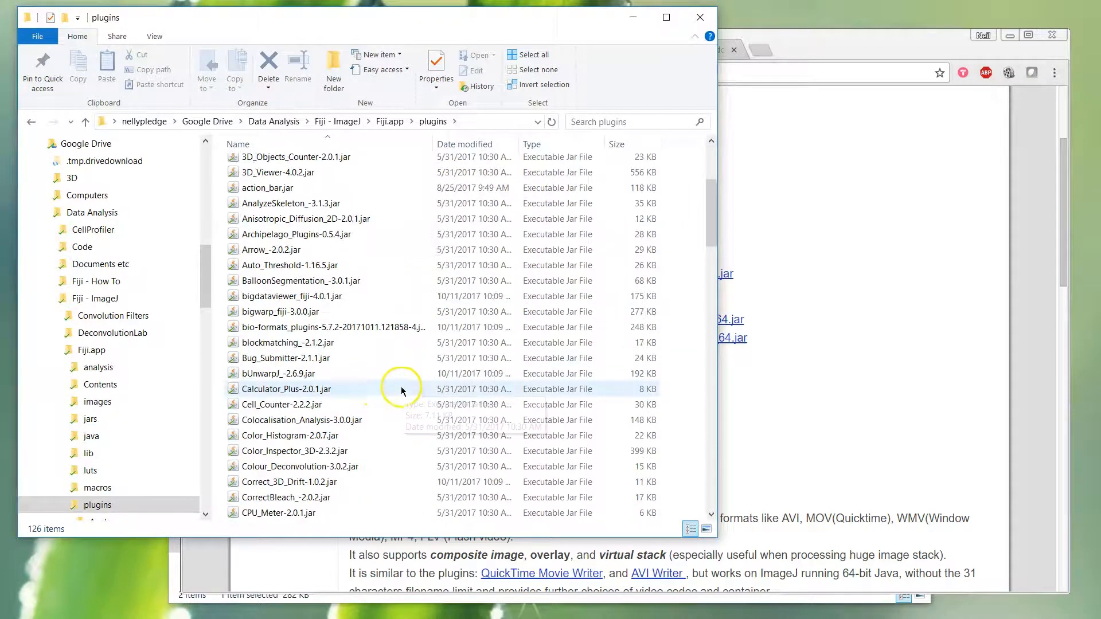
pyautogui.scroll(-3)
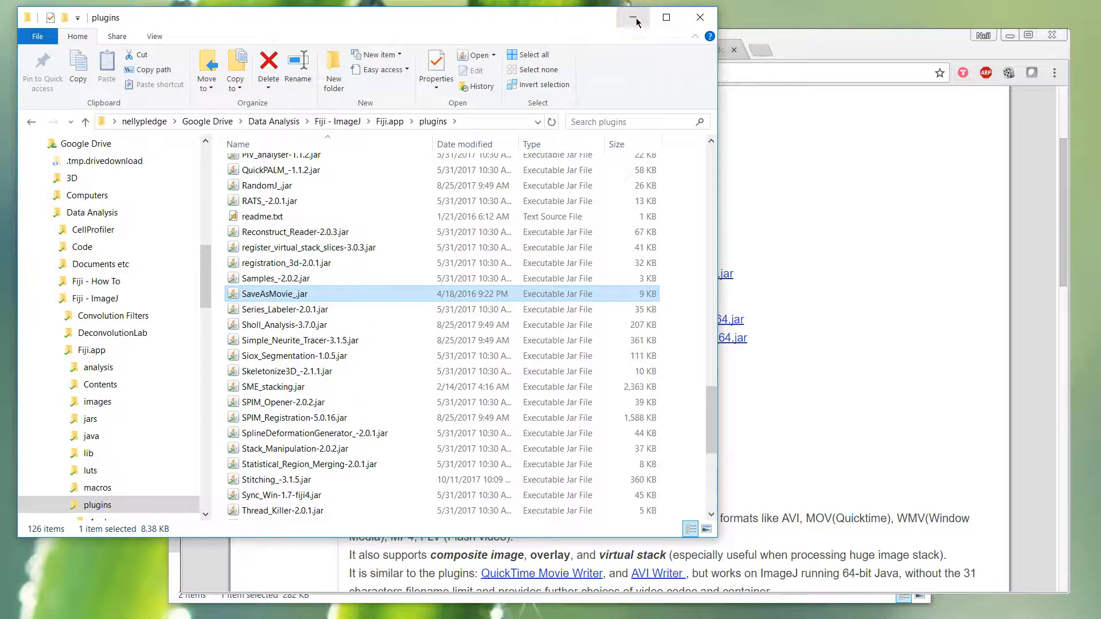
pyautogui.click(631, 17)
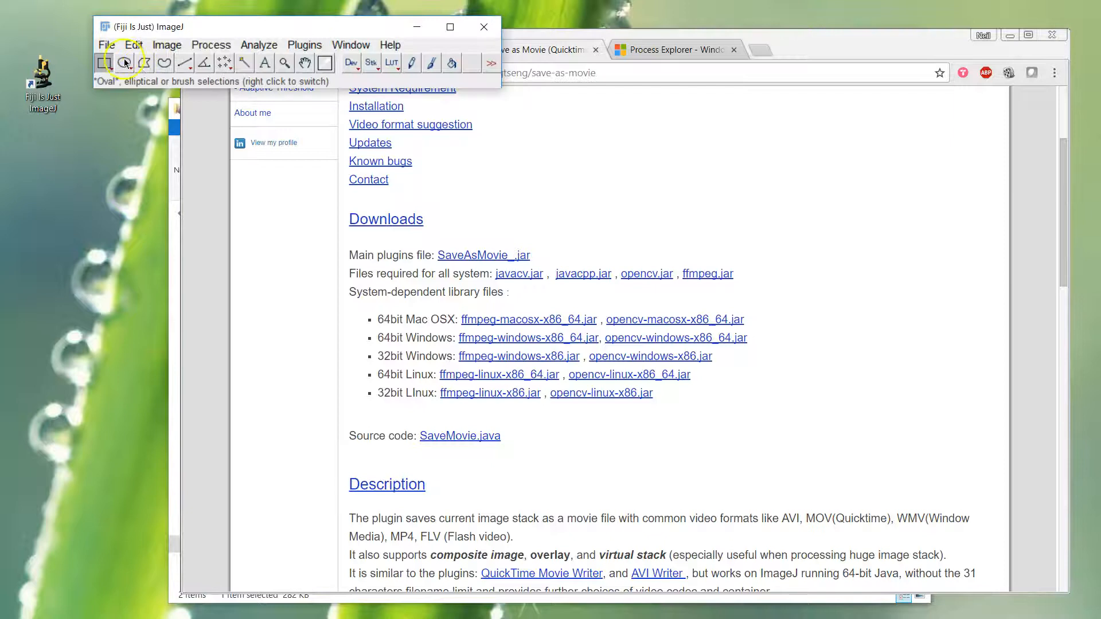
# - Apply the Green LUT, lower the display maximum, and start File > Save As > Movie
pyautogui.click(107, 45)
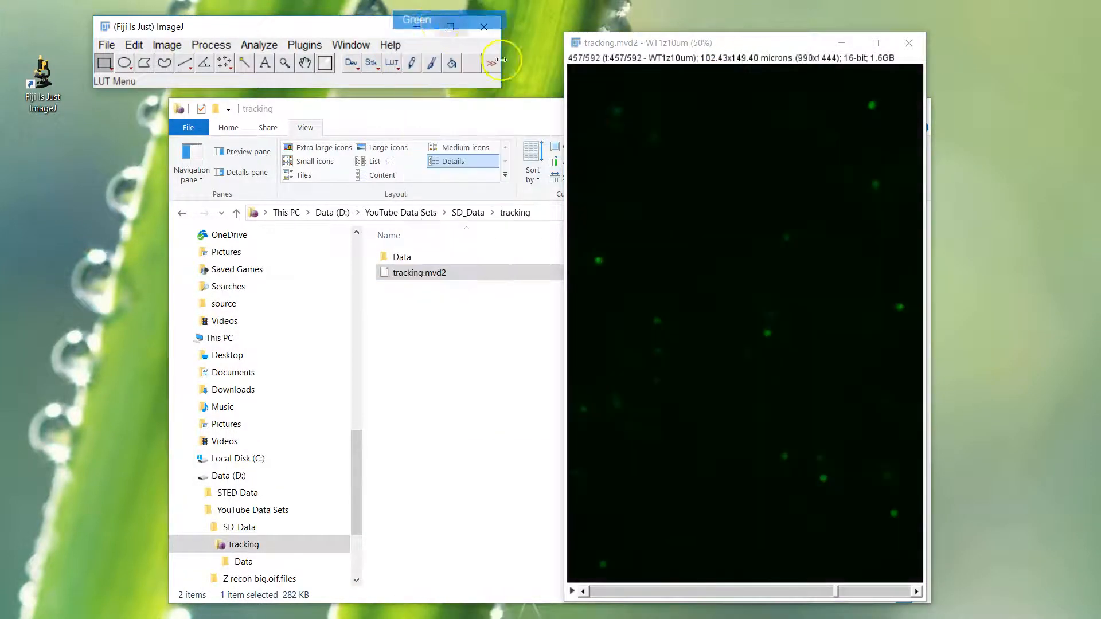
pyautogui.click(166, 44)
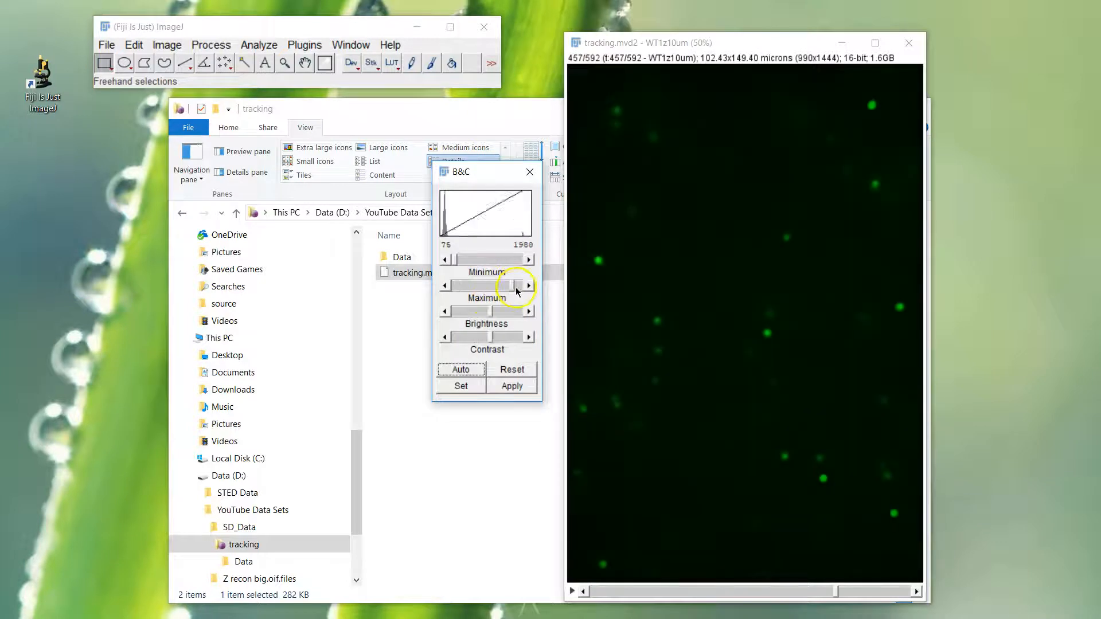
pyautogui.moveTo(516, 287); pyautogui.dragTo(474, 343)
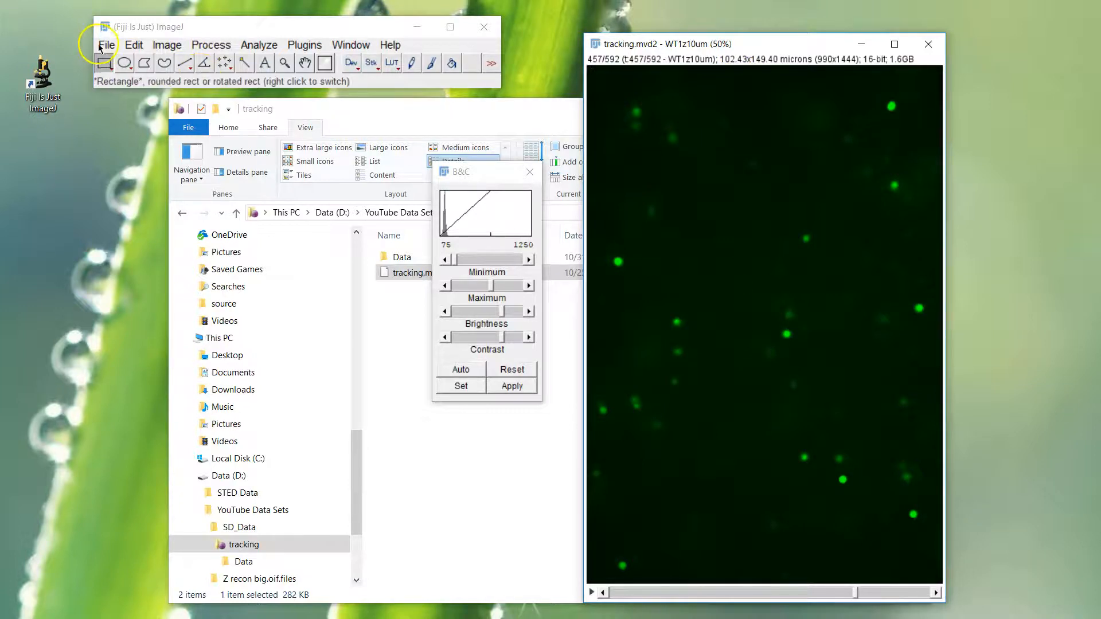
pyautogui.click(106, 45)
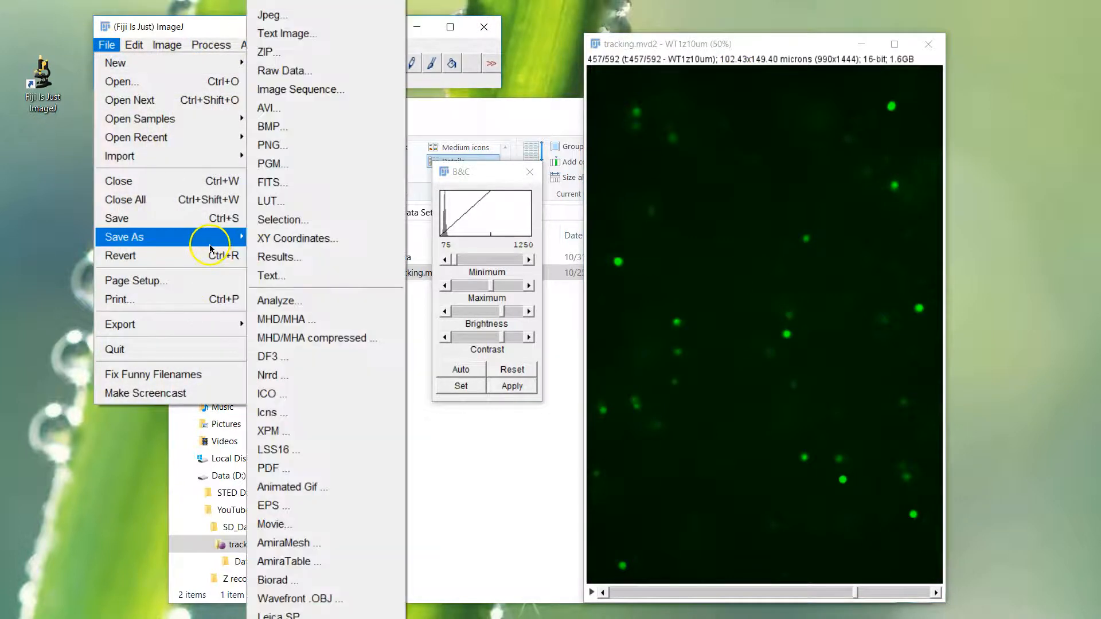
pyautogui.click(275, 525)
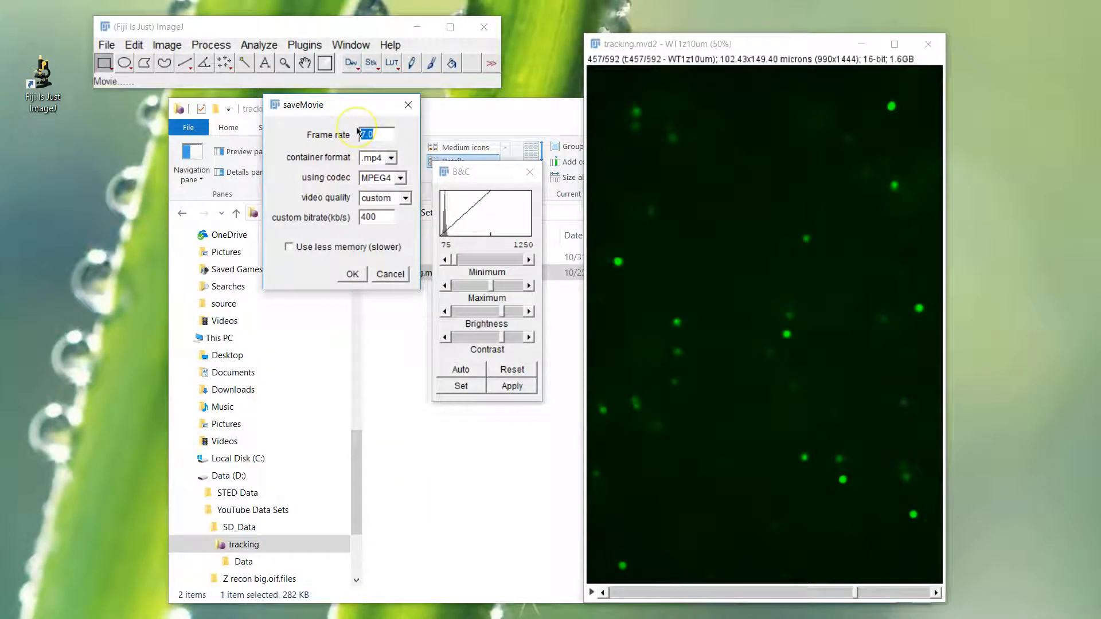
# - Set 10 fps, .mp4 container, MPEG4 codec, custom quality at 400 kb/s, and confirm
pyautogui.write('10')
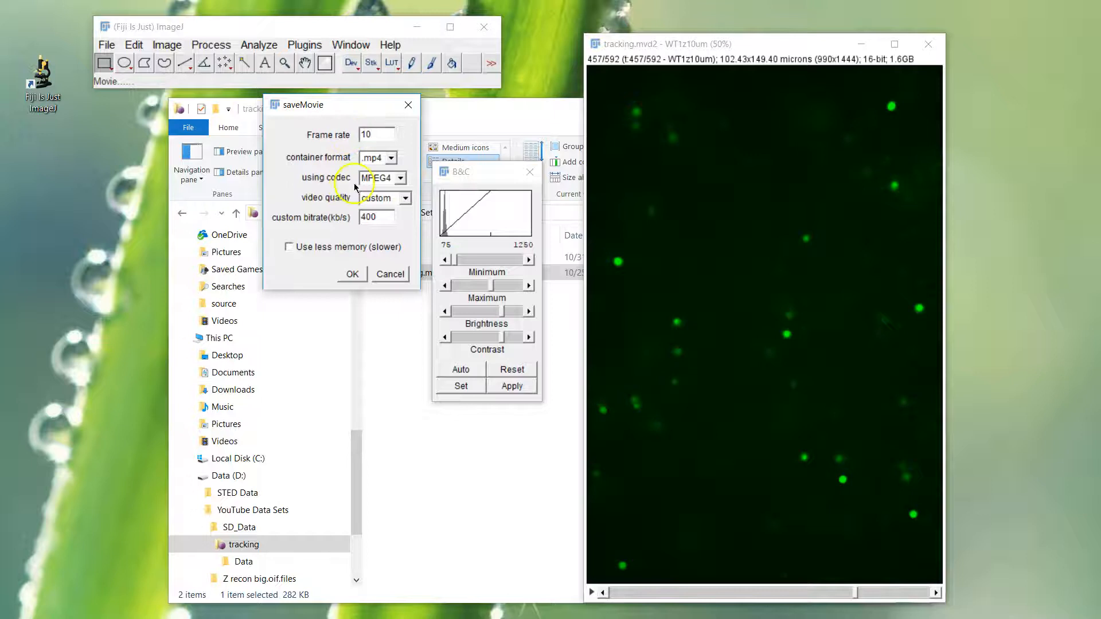
pyautogui.click(381, 177)
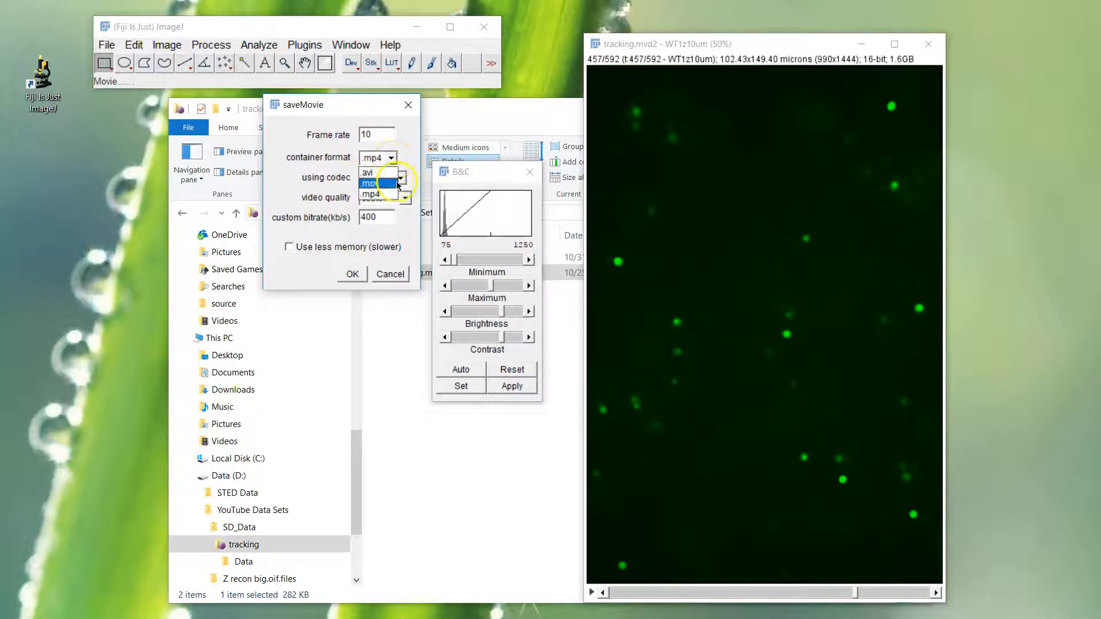
pyautogui.click(372, 194)
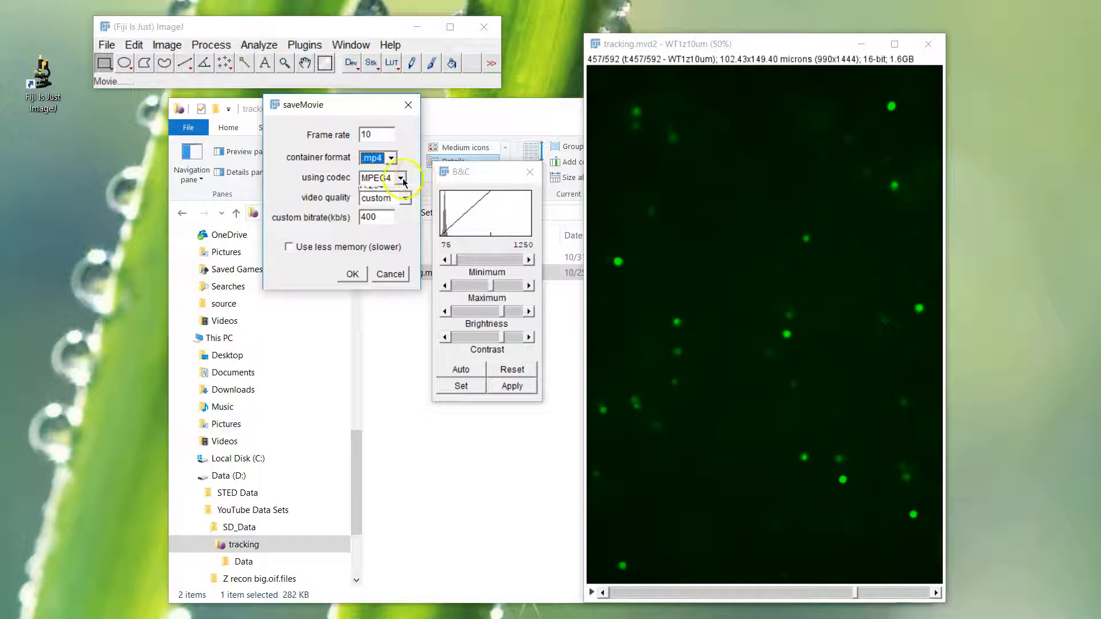
pyautogui.click(401, 177)
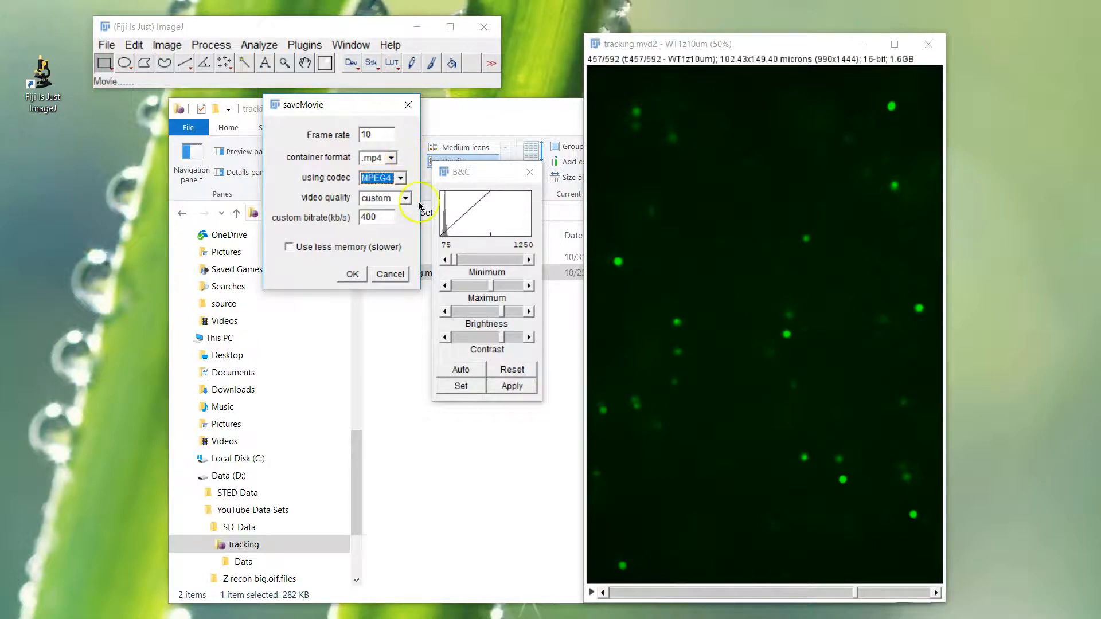
pyautogui.click(406, 197)
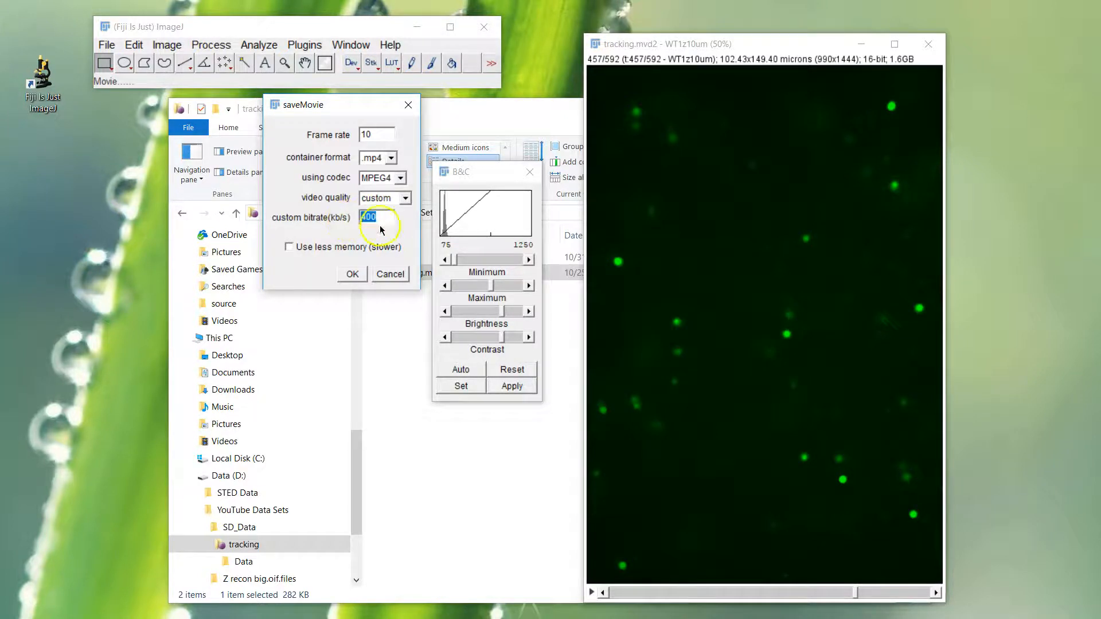
pyautogui.moveTo(416, 254)
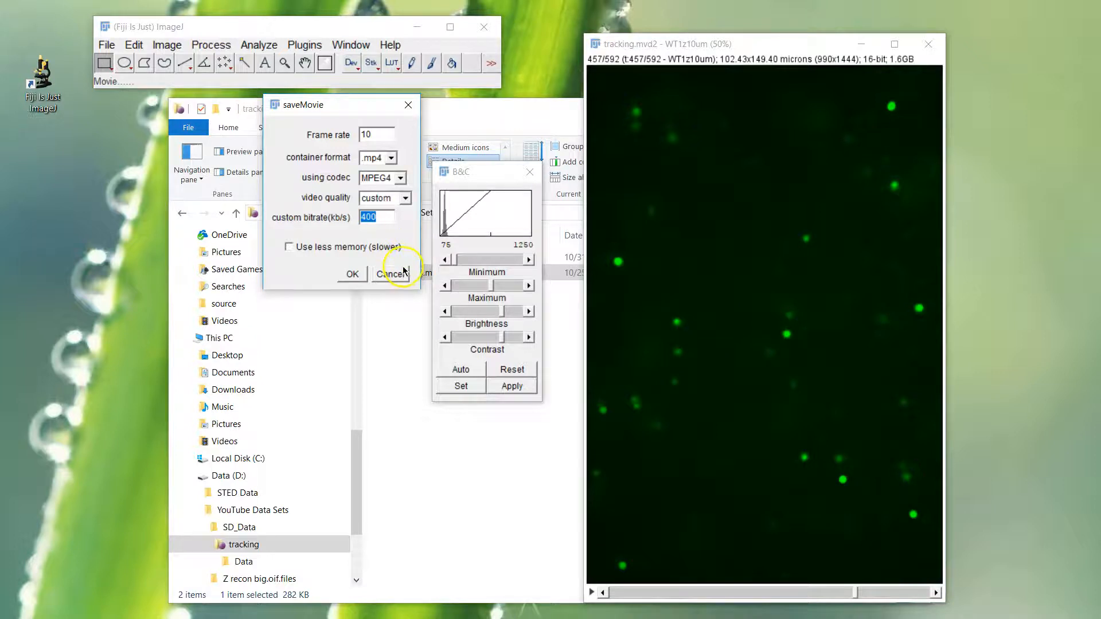
pyautogui.moveTo(311, 277)
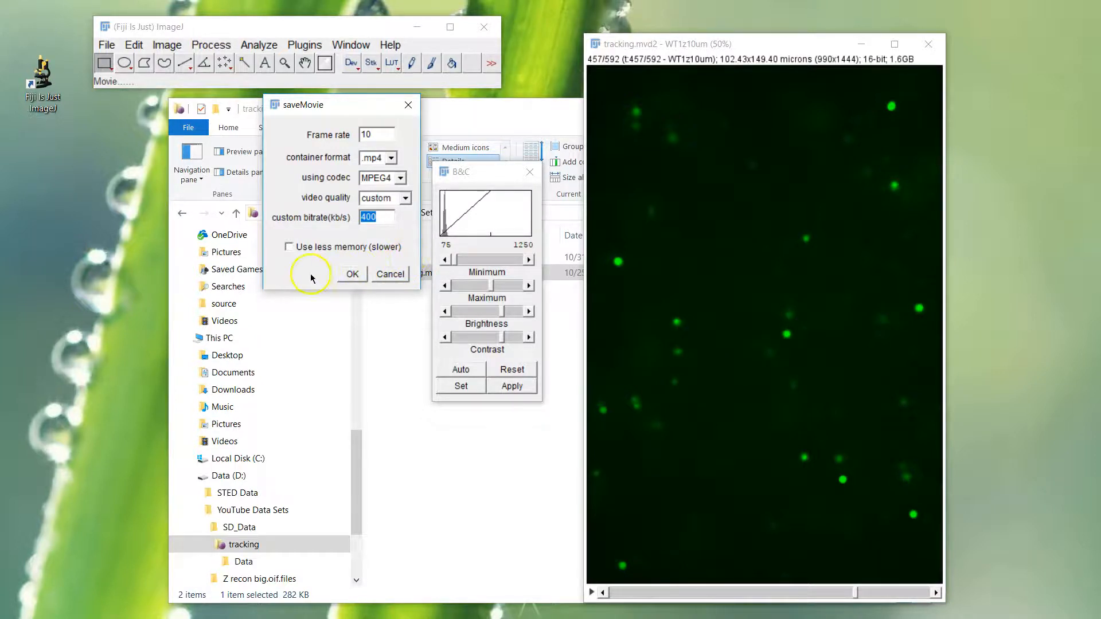
pyautogui.click(351, 274)
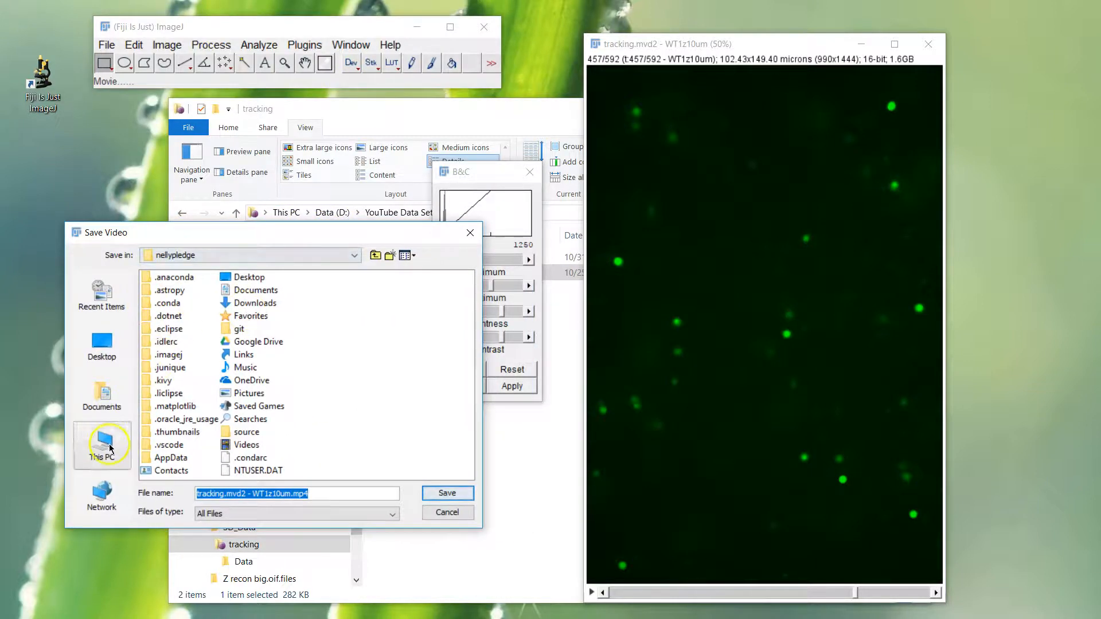
# - Save tracking.mvd2 - WT1z10um.mp4 into Data (D:) > YouTube Data Sets > SD_Data
pyautogui.click(102, 446)
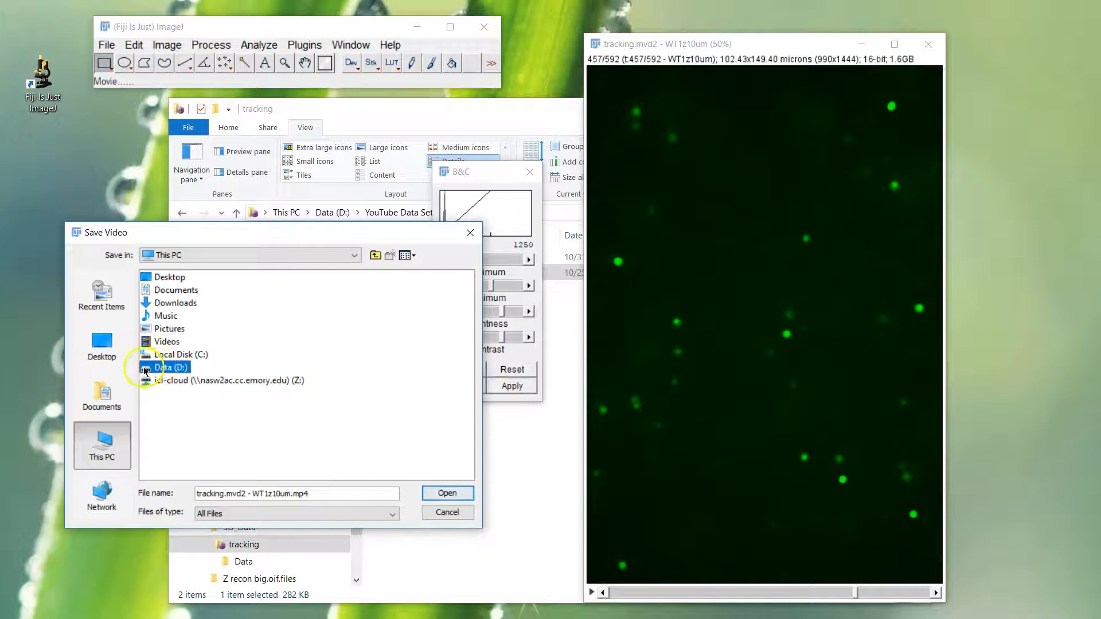
pyautogui.doubleClick(174, 366)
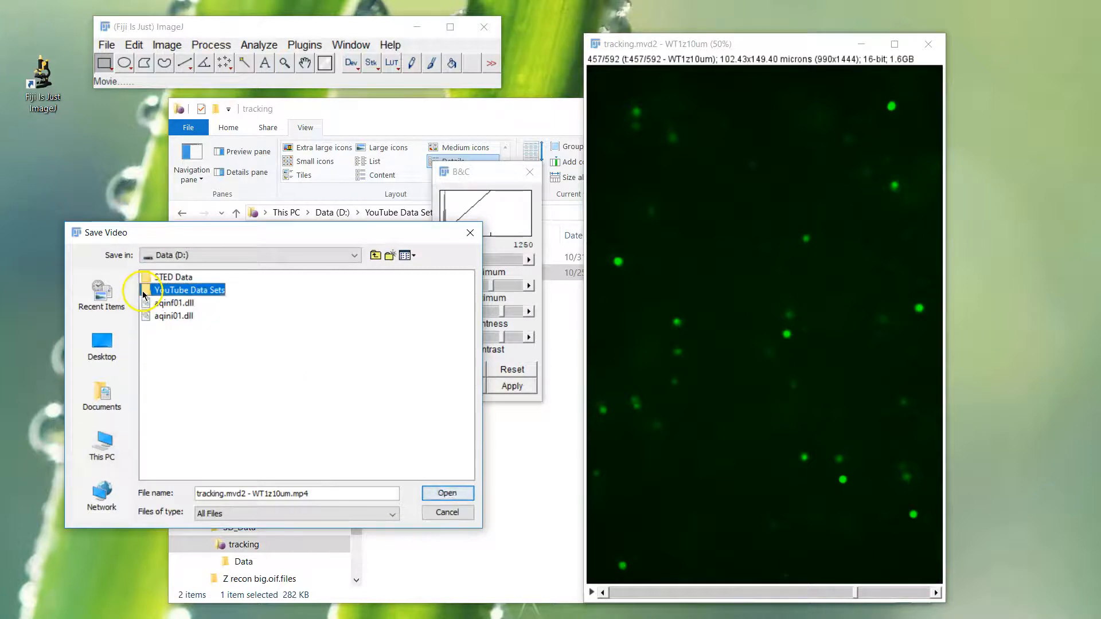
pyautogui.doubleClick(192, 290)
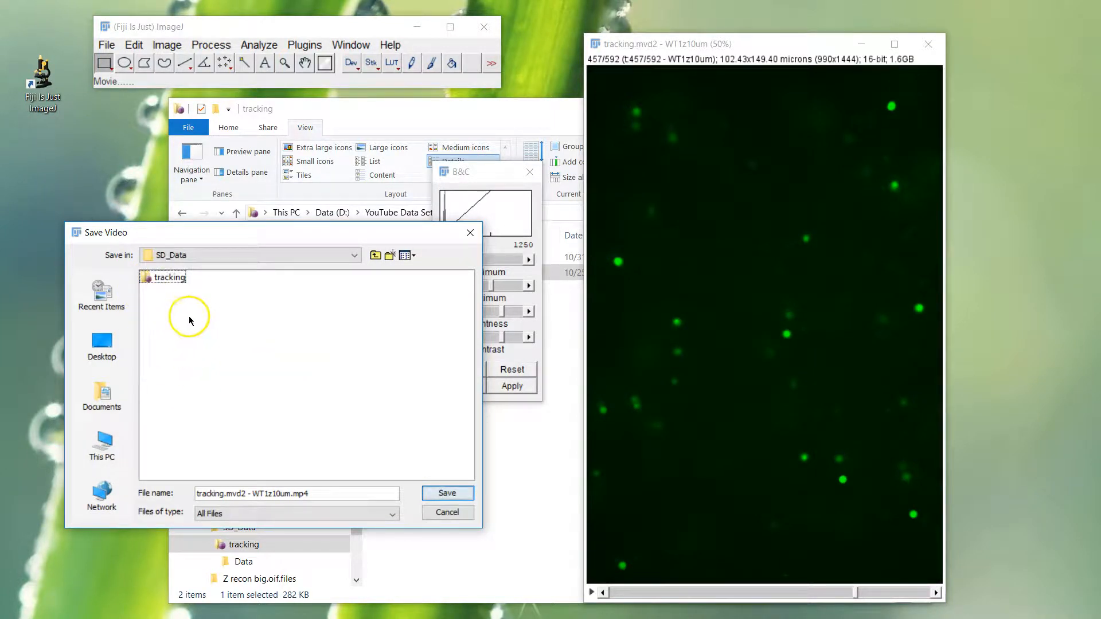
pyautogui.click(447, 493)
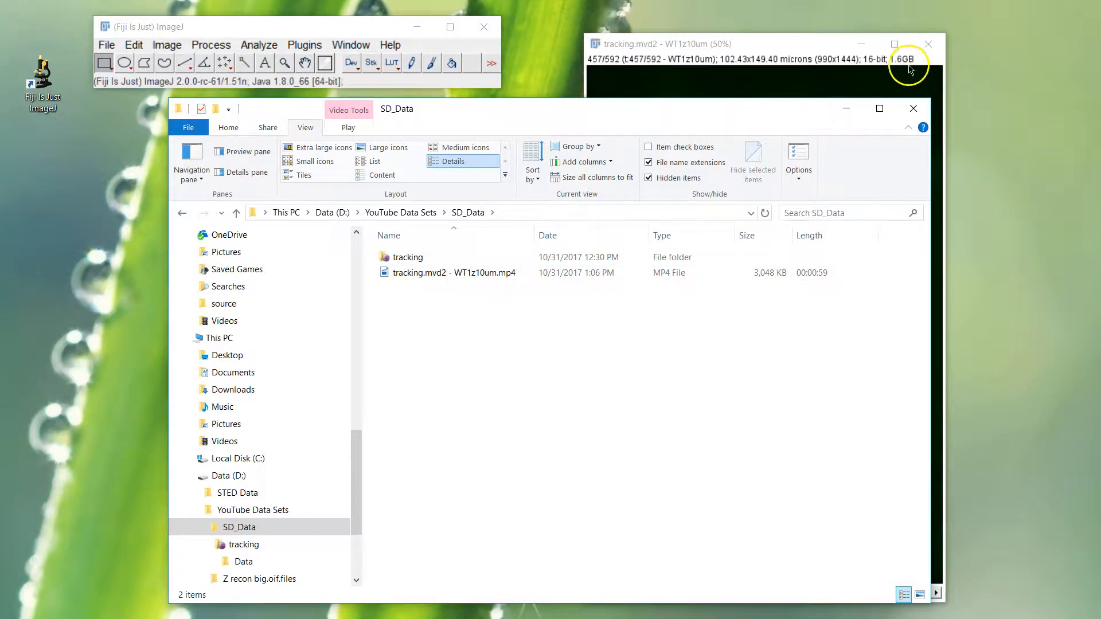
# - Close the image window and play 'tracking.mvd2 - WT1z10um.mp4' from SD_Data in Movies & TV
pyautogui.click(435, 272)
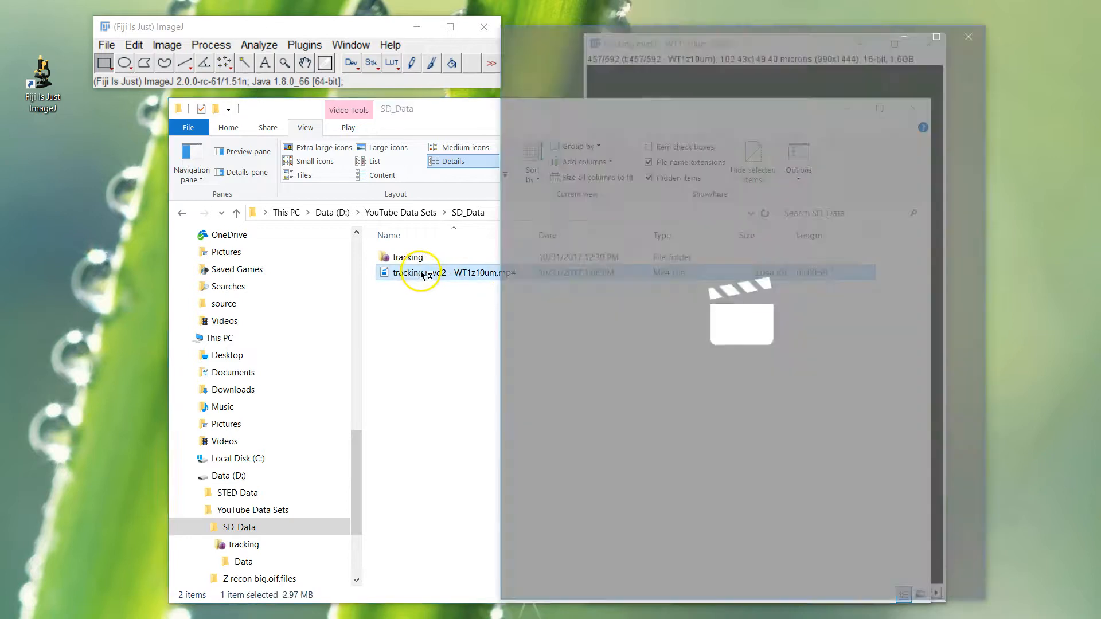
pyautogui.doubleClick(442, 272)
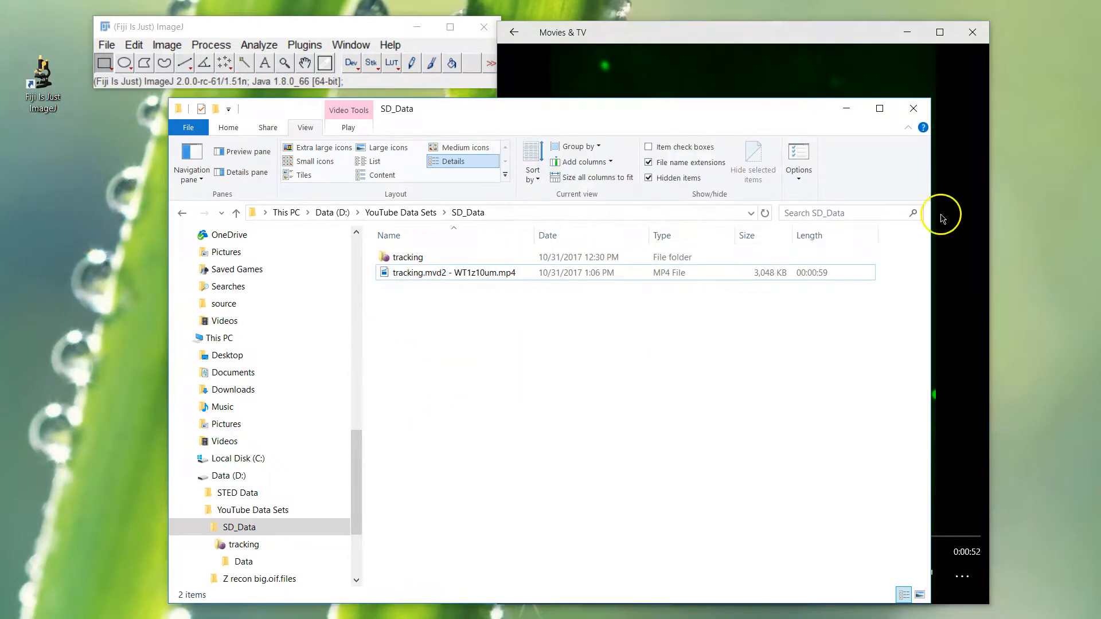
pyautogui.moveTo(569, 397)
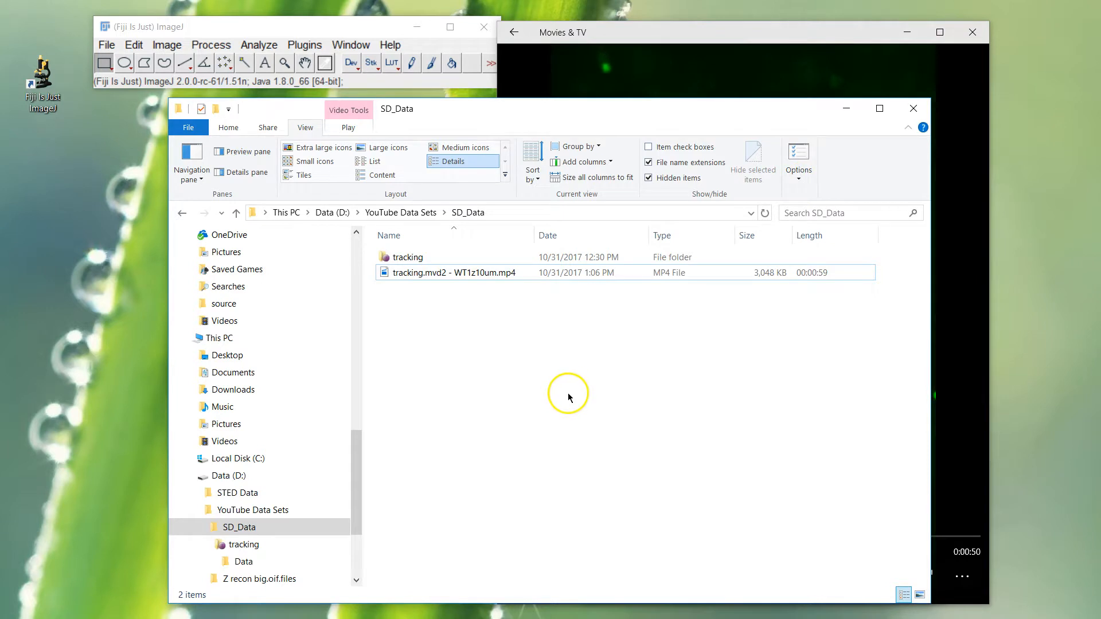
pyautogui.moveTo(580, 379)
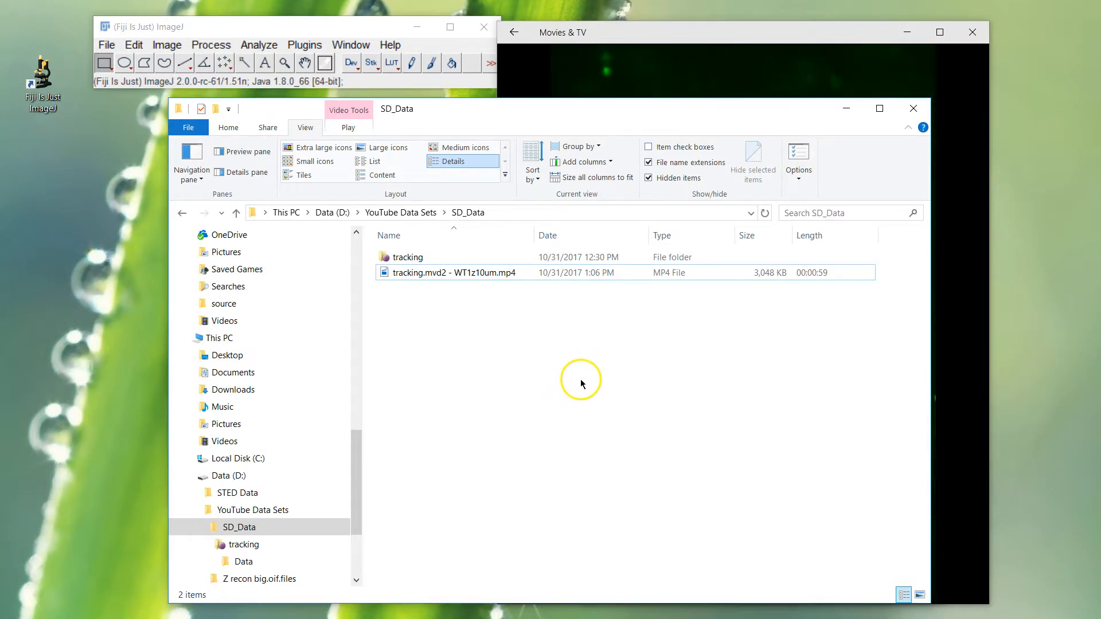
pyautogui.moveTo(473, 415)
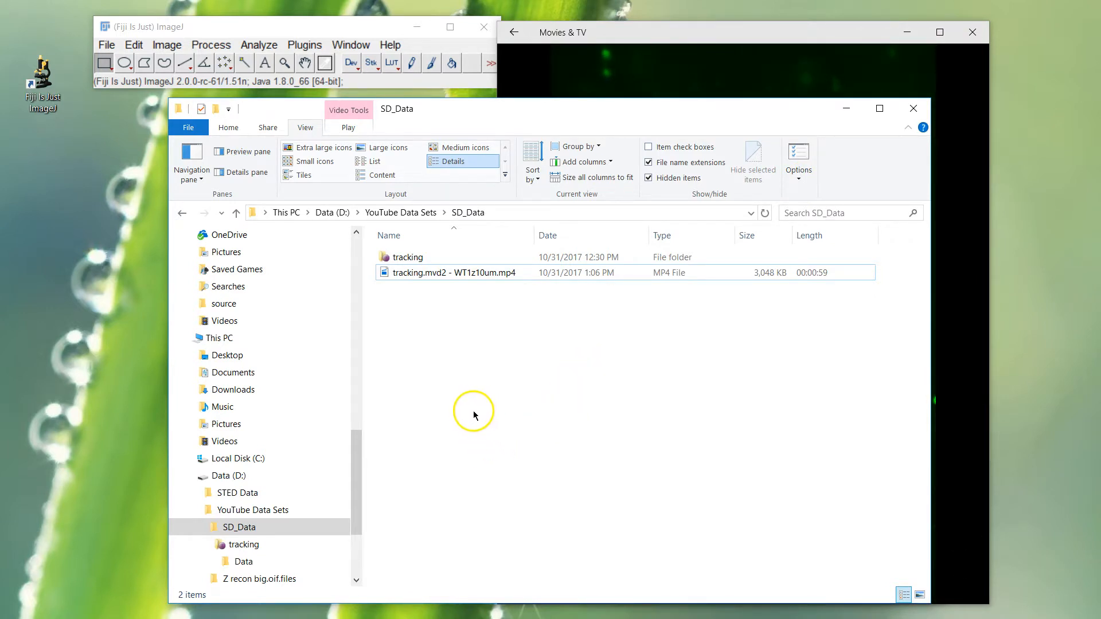